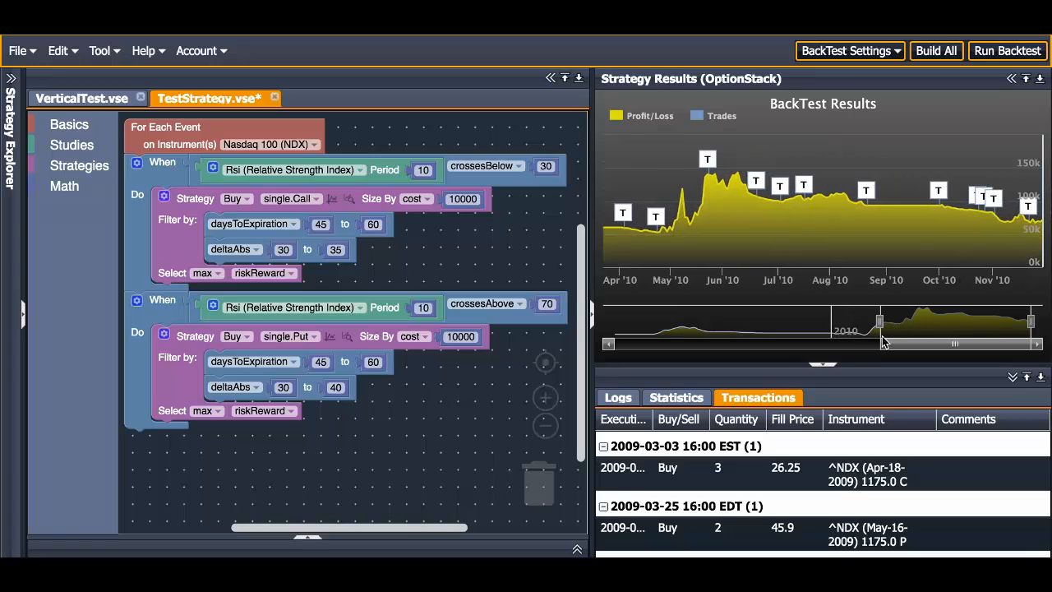
- Scroll the Fidelity 'How to use RSI' article down to the SPX price chart with RSI beneath
drag(884, 321, 950, 320)
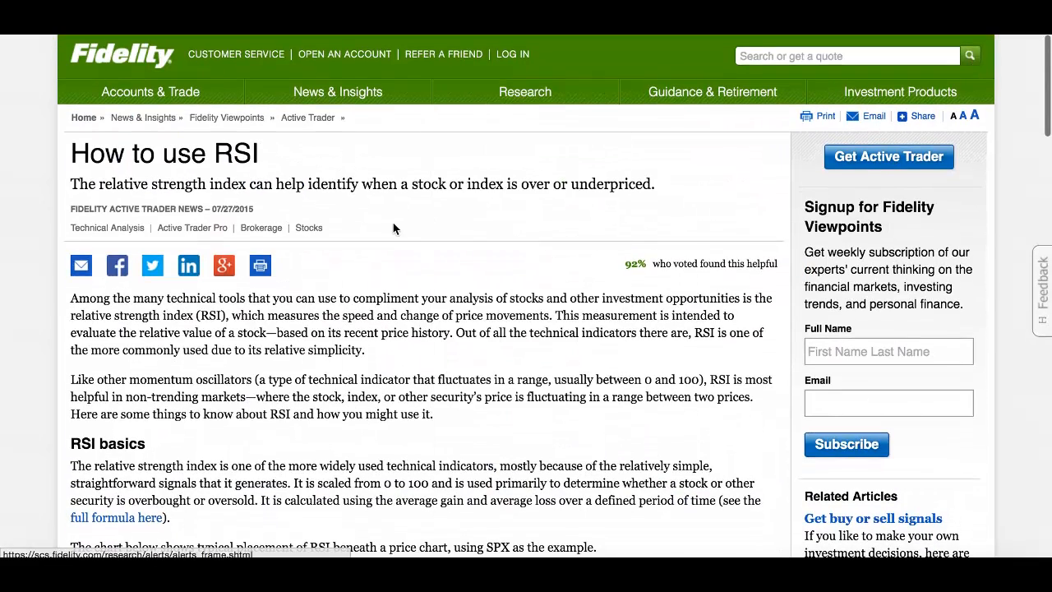
mouse_move(388, 375)
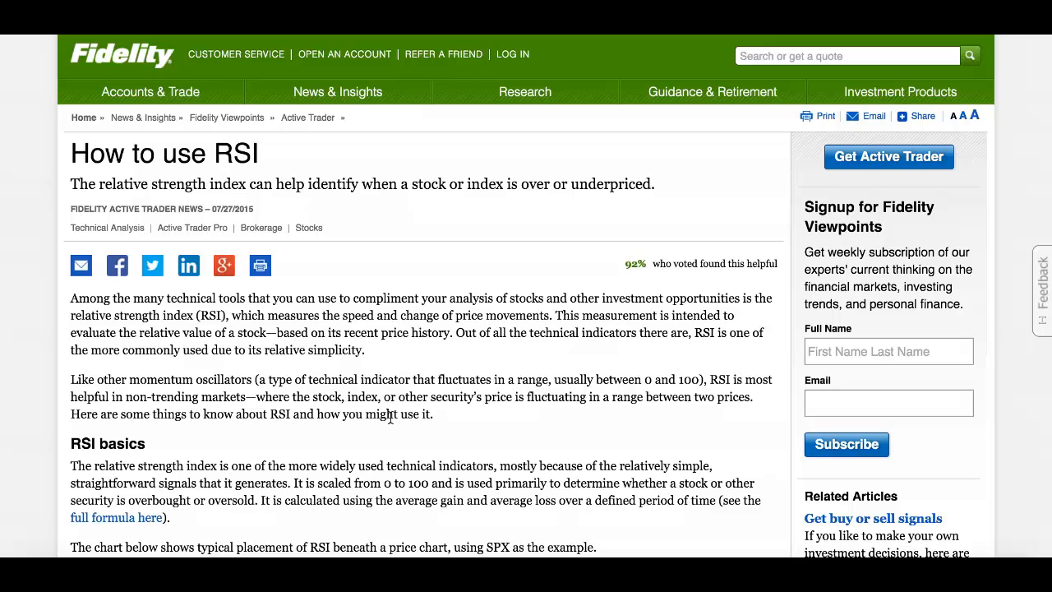
scroll(down, 3)
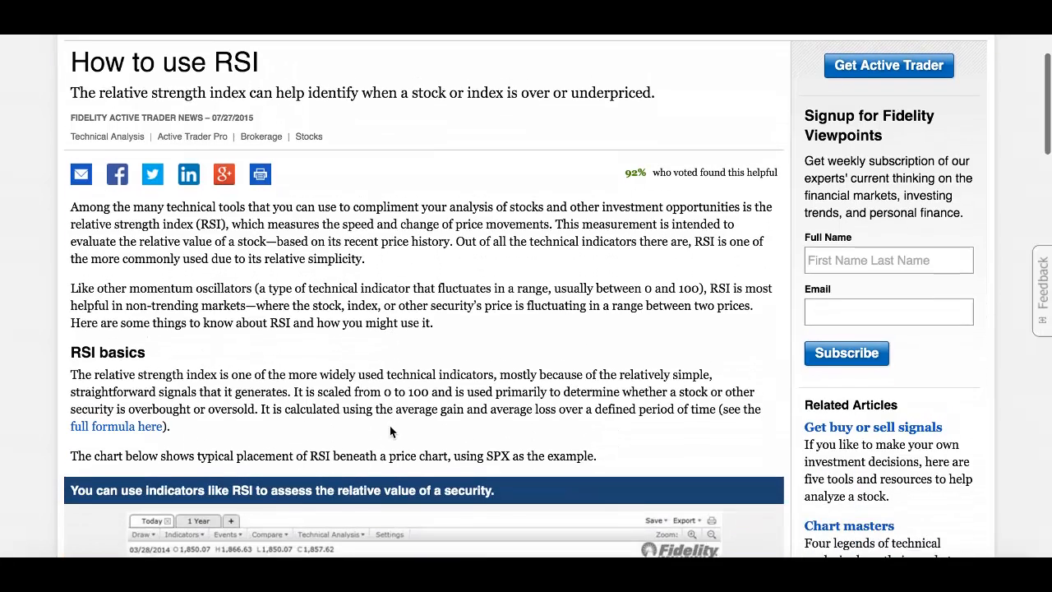
scroll(down, 3)
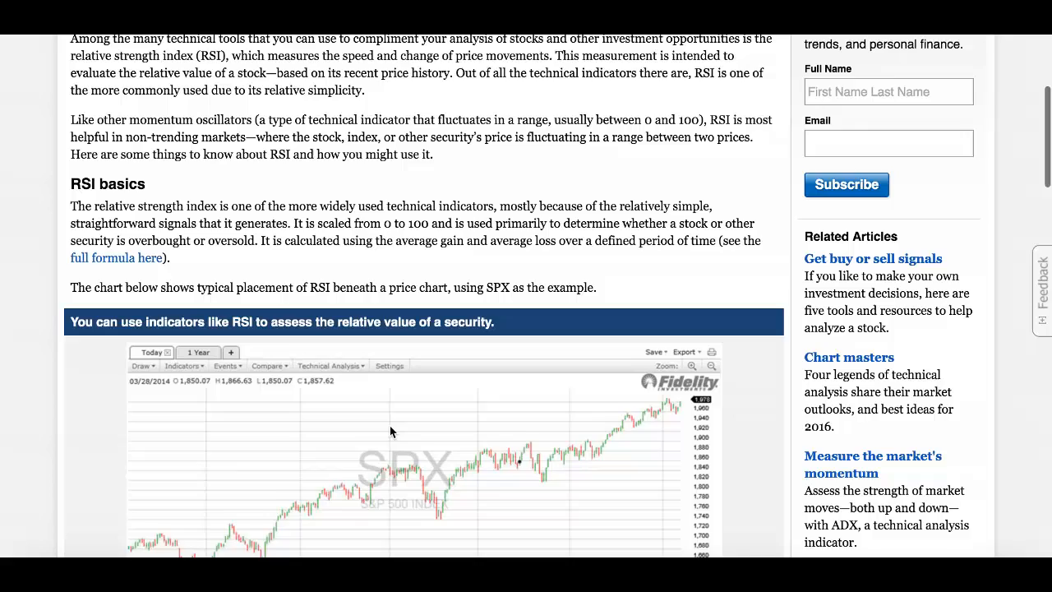
scroll(down, 3)
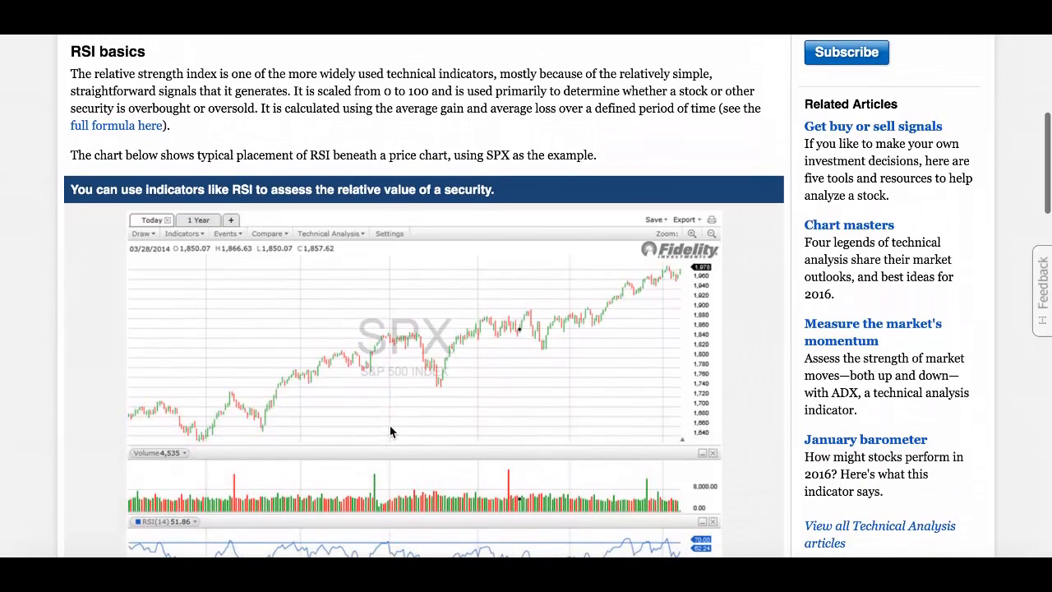
scroll(down, 3)
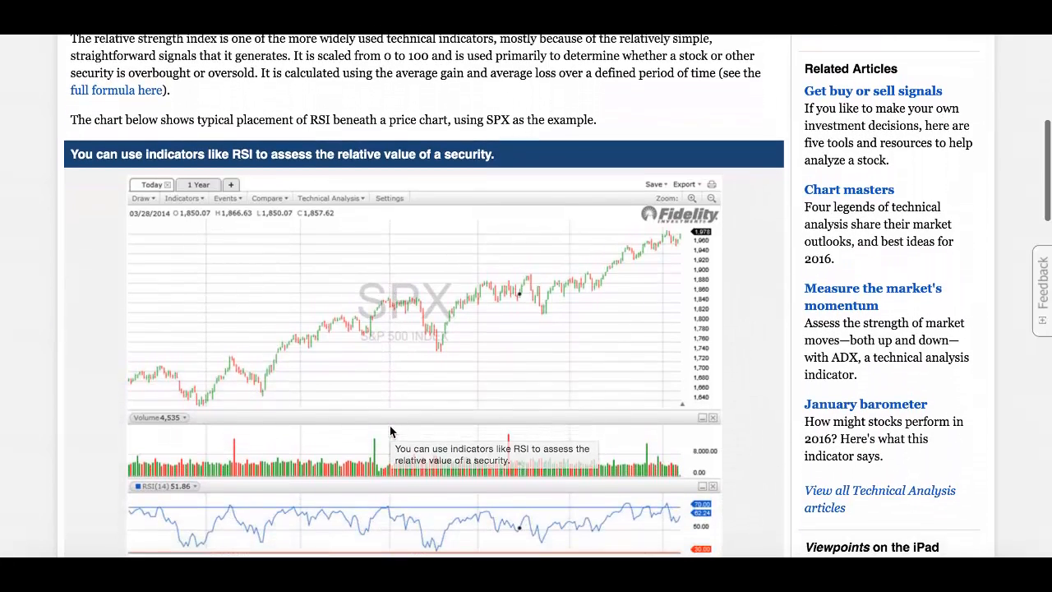
scroll(down, 3)
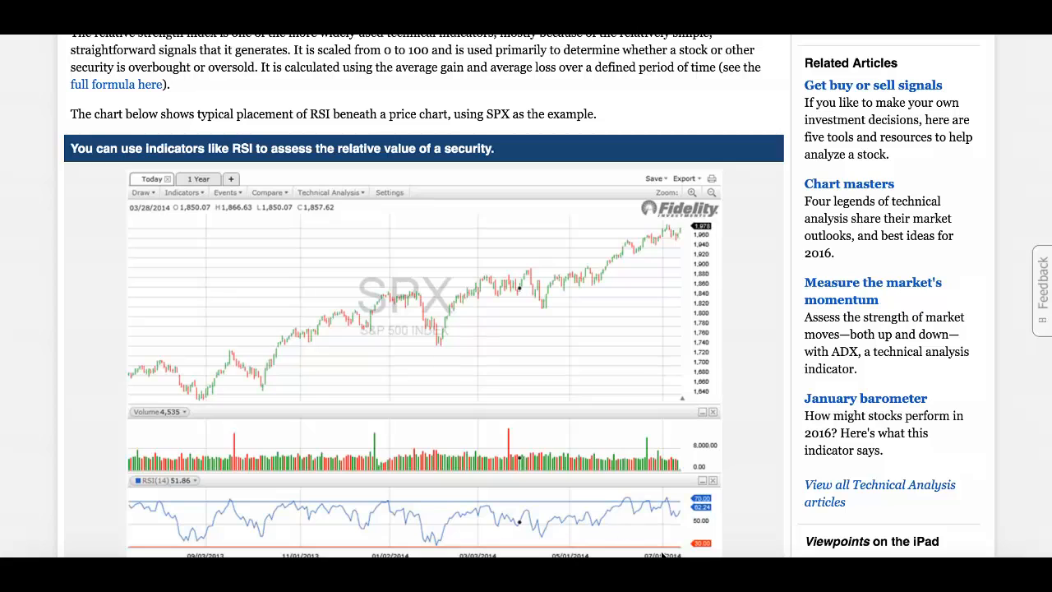
scroll(down, 3)
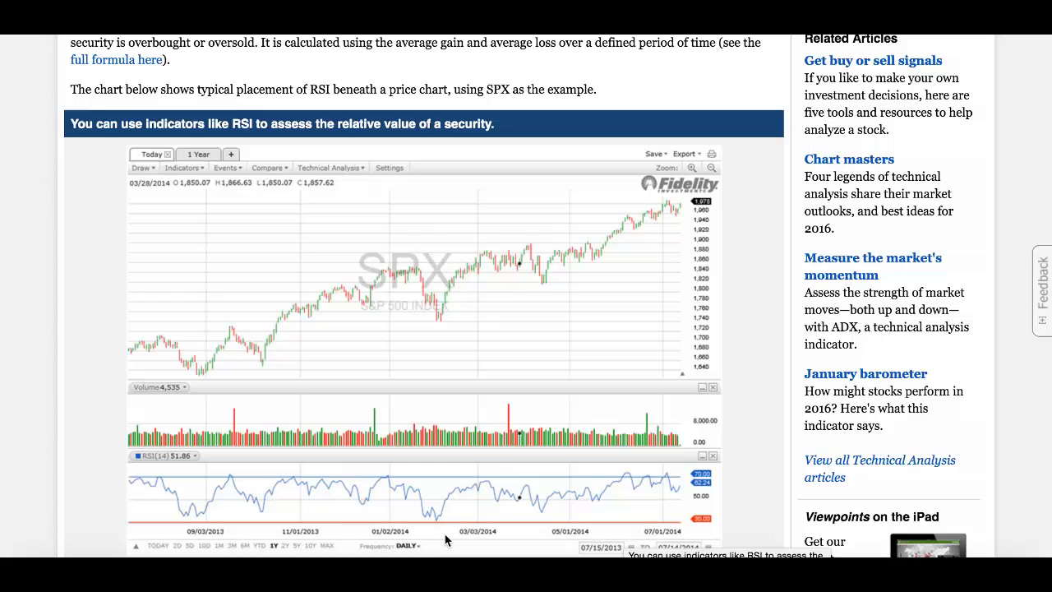
mouse_move(452, 526)
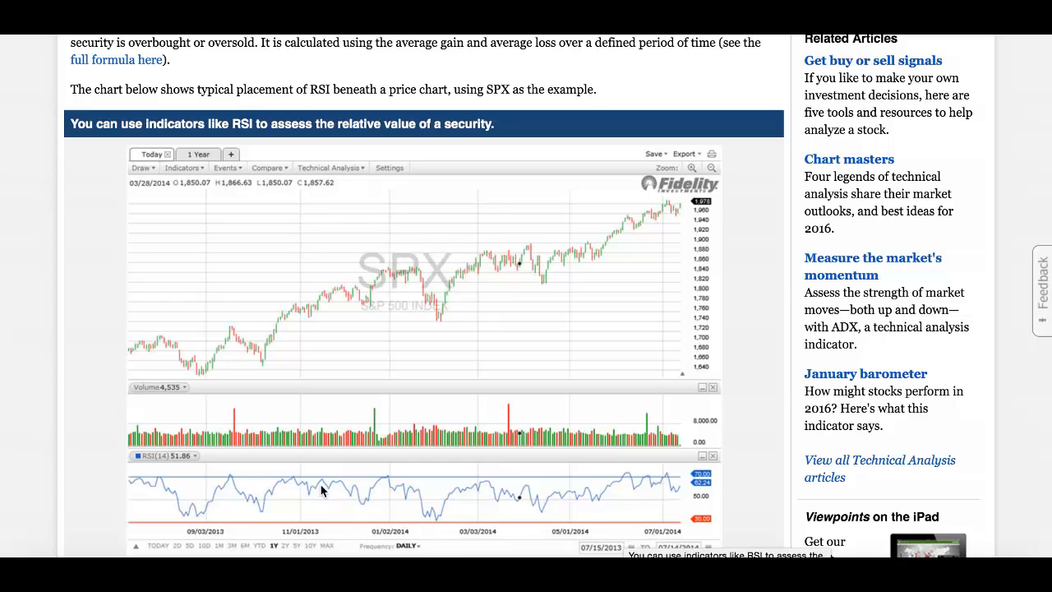
mouse_move(375, 476)
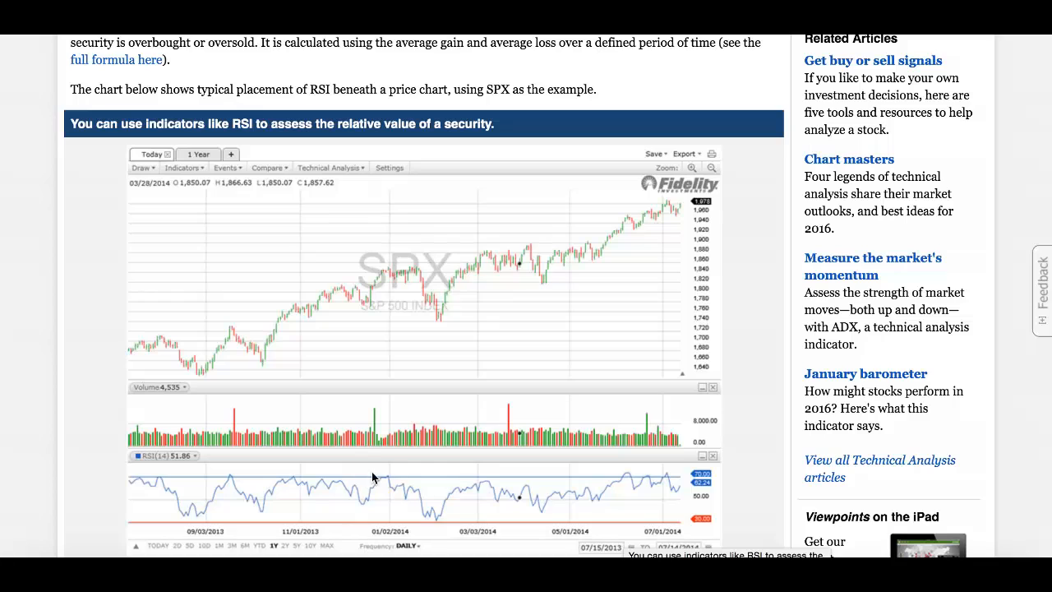
mouse_move(406, 483)
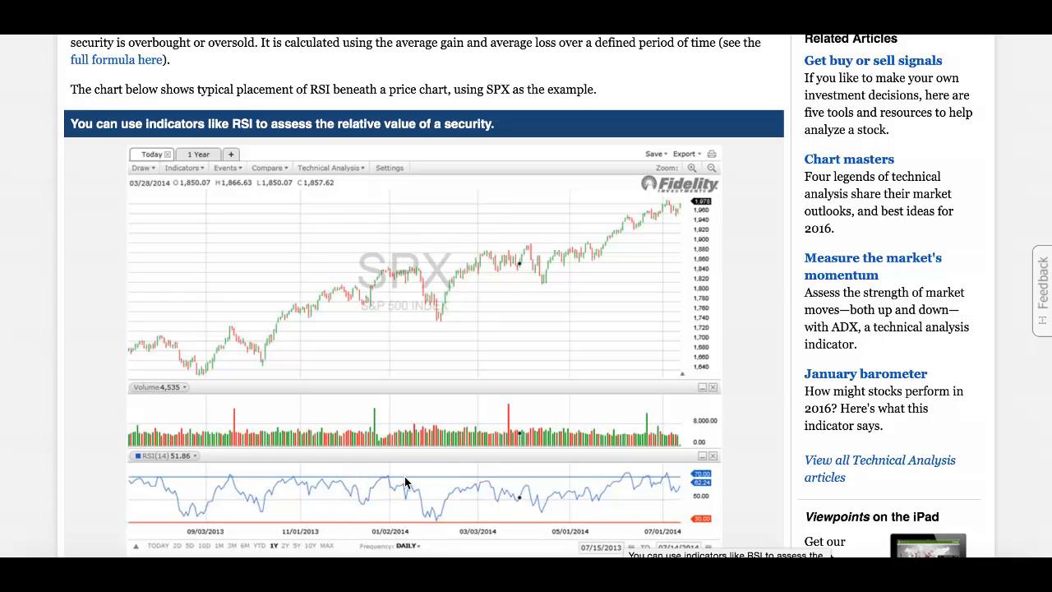
mouse_move(410, 506)
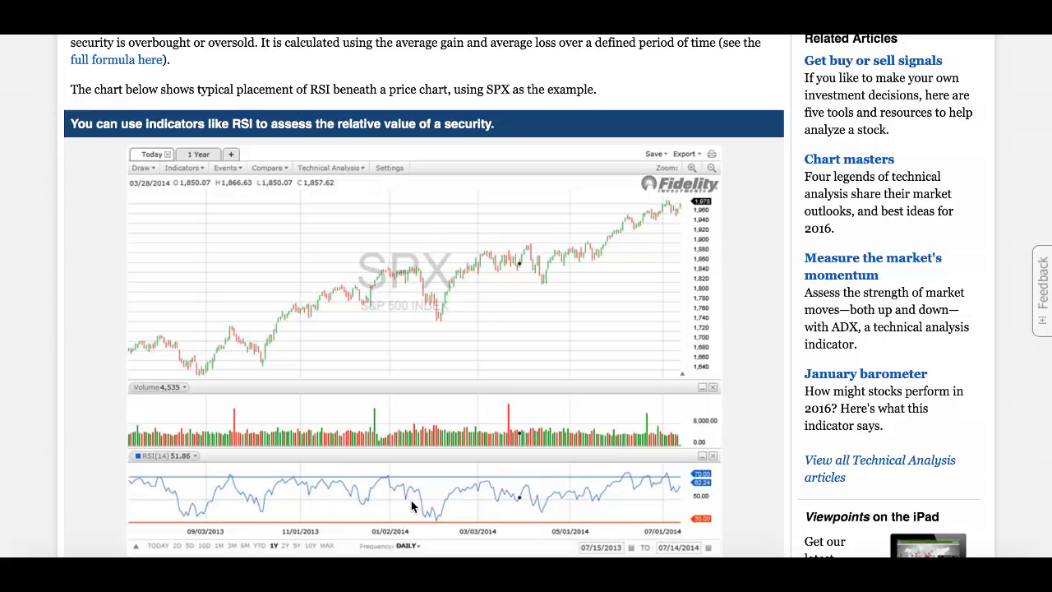
mouse_move(434, 337)
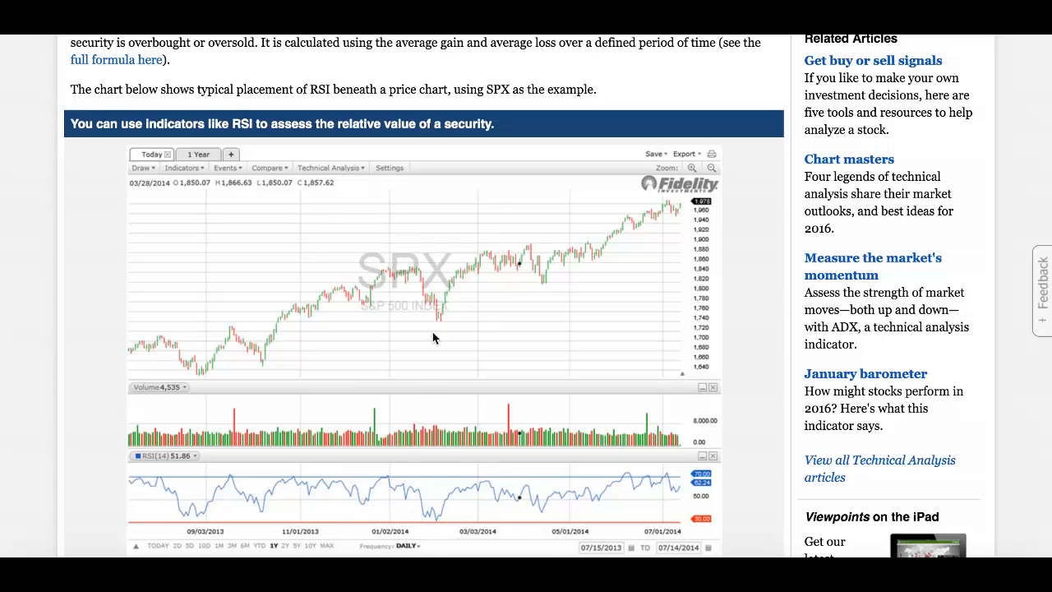
mouse_move(420, 526)
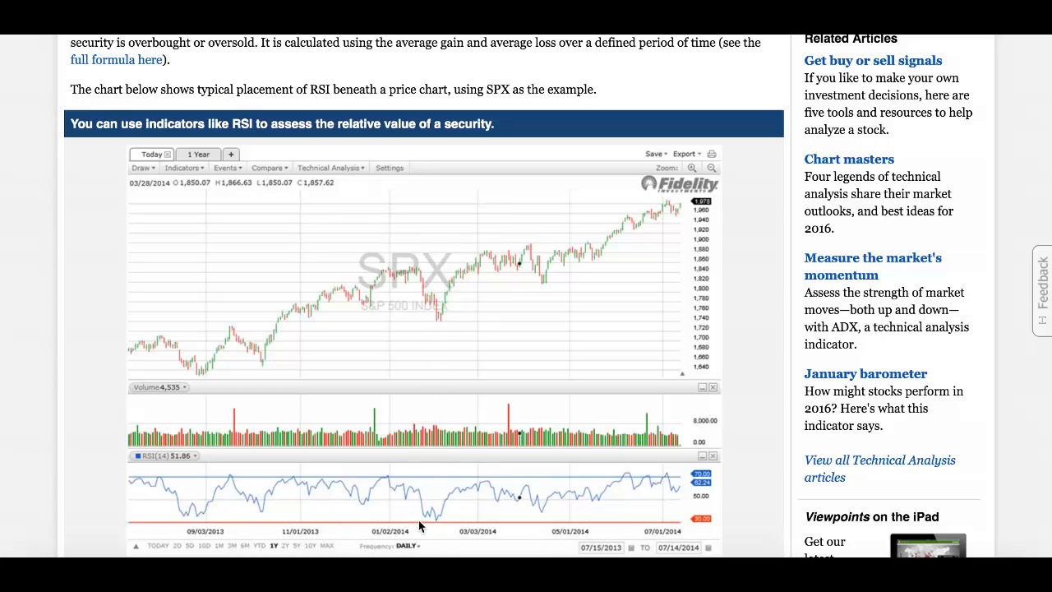
mouse_move(375, 483)
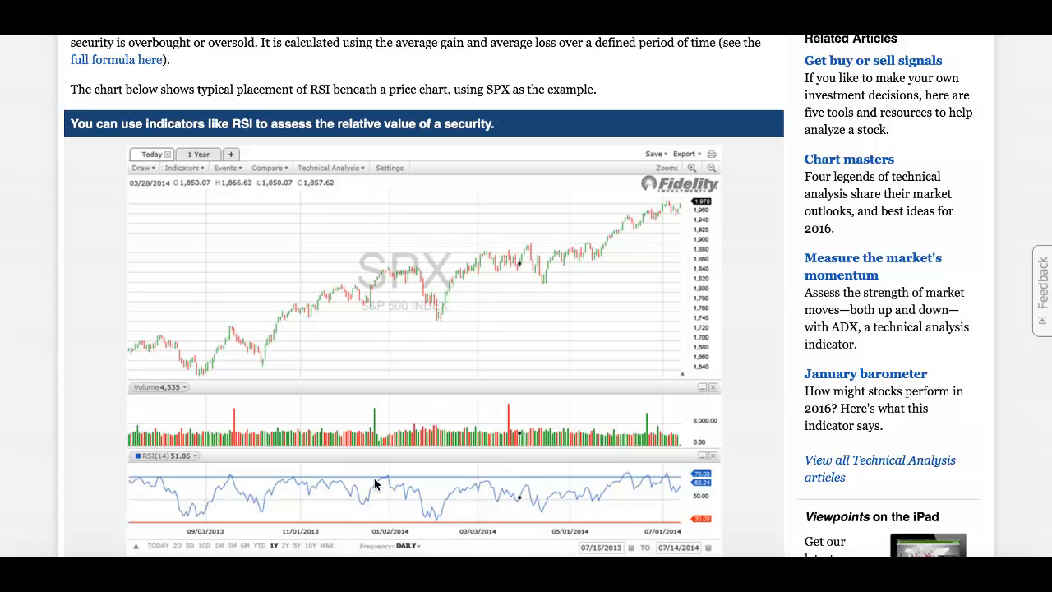
mouse_move(414, 326)
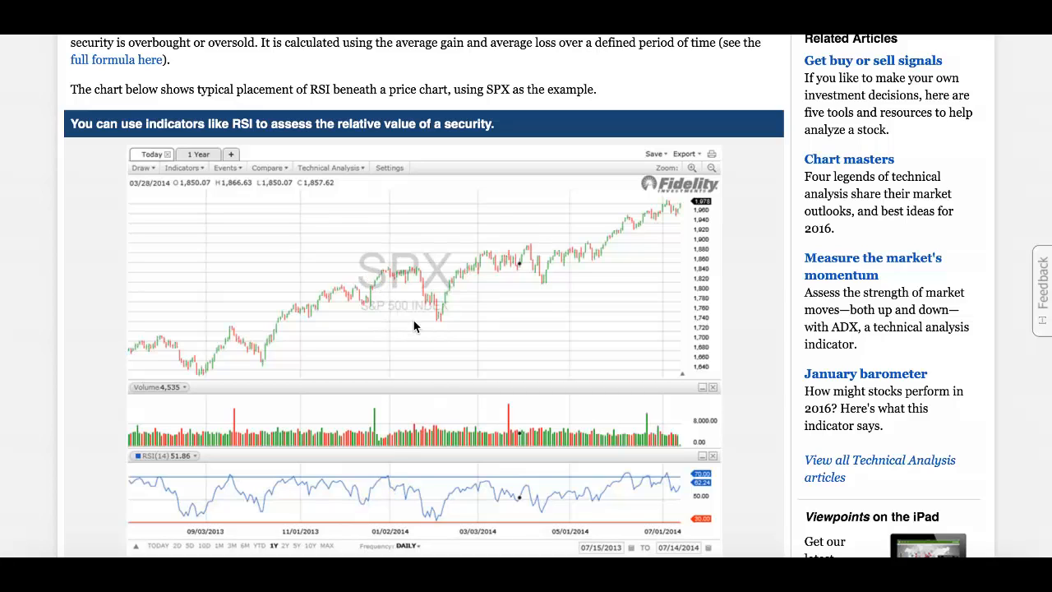
mouse_move(227, 46)
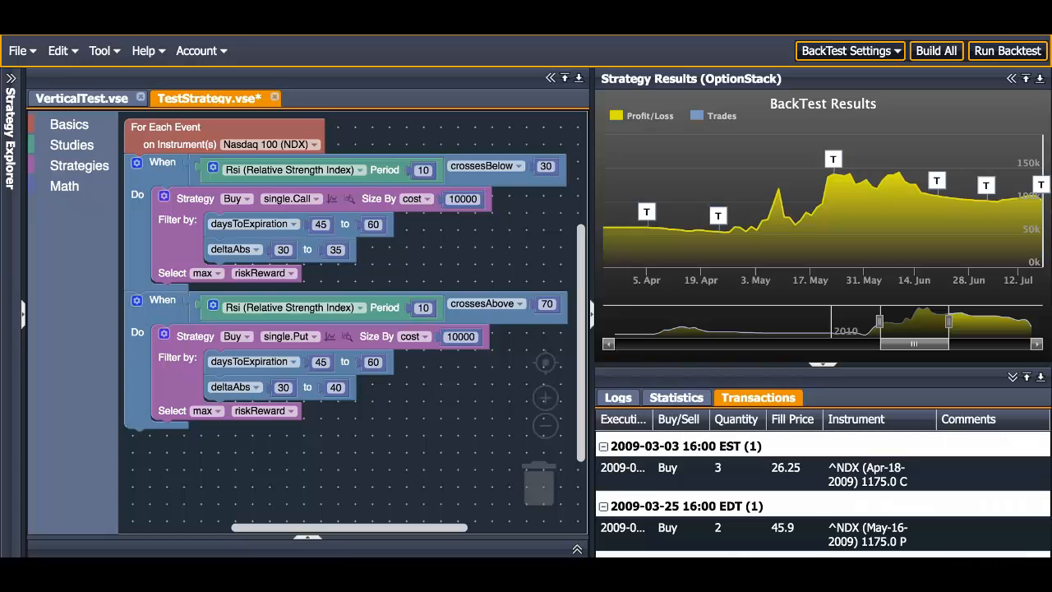
- Create a new strategy named Test from the File menu
click(20, 51)
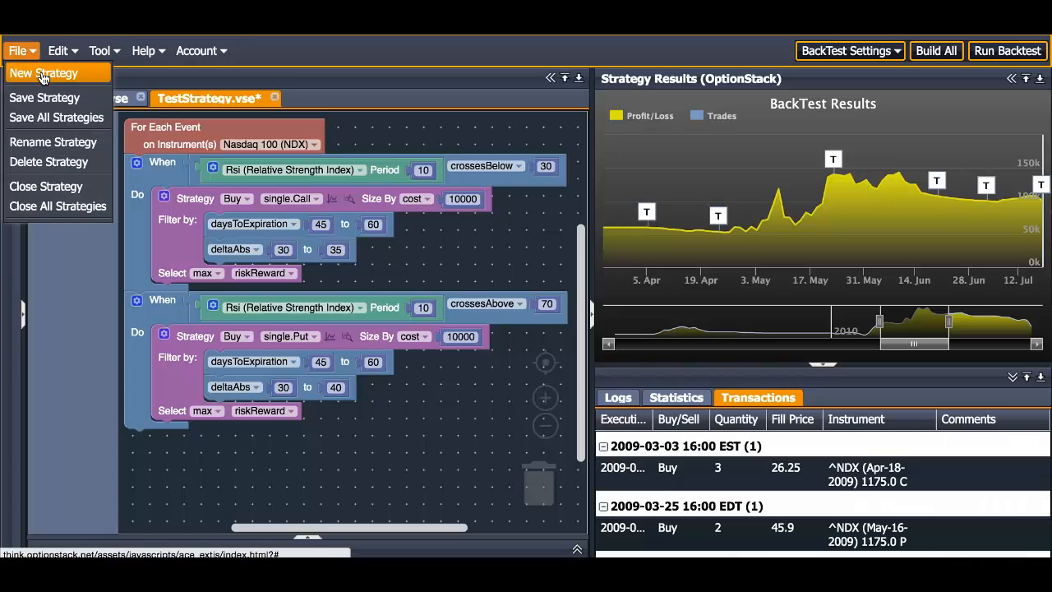
click(43, 73)
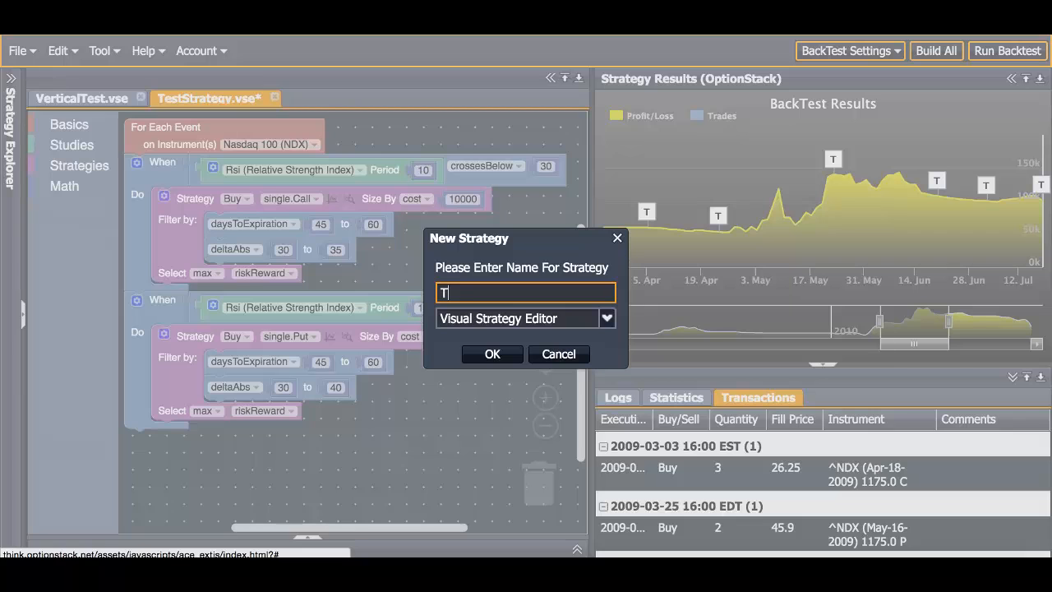
text(est)
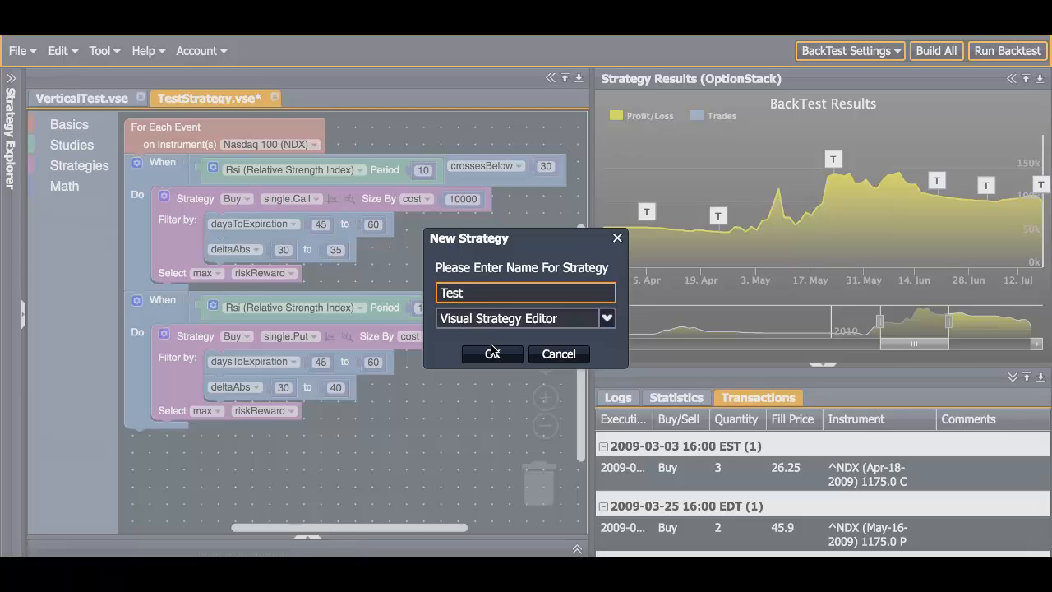
click(492, 353)
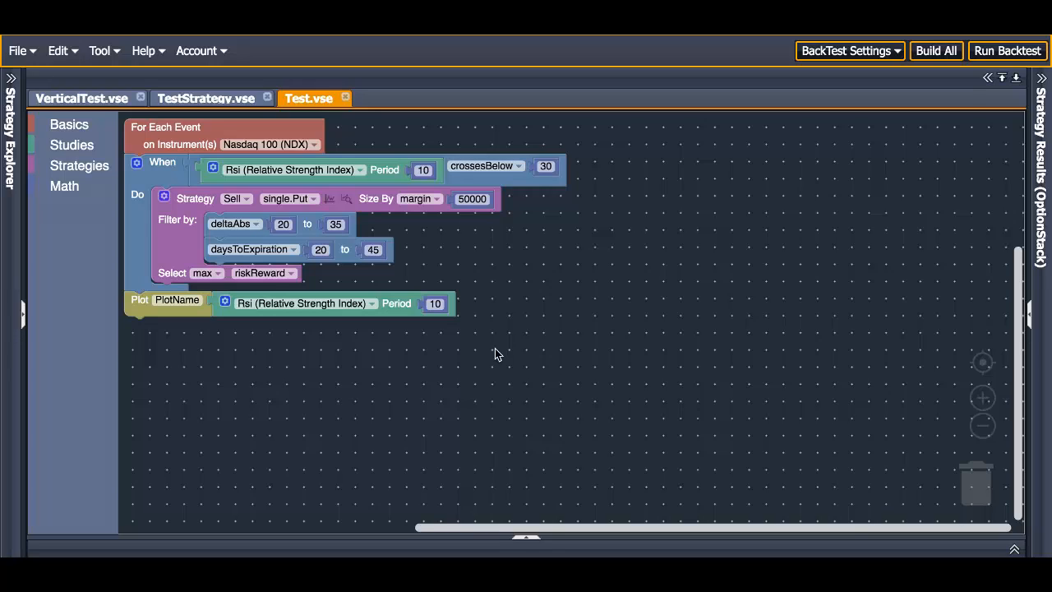
mouse_move(338, 282)
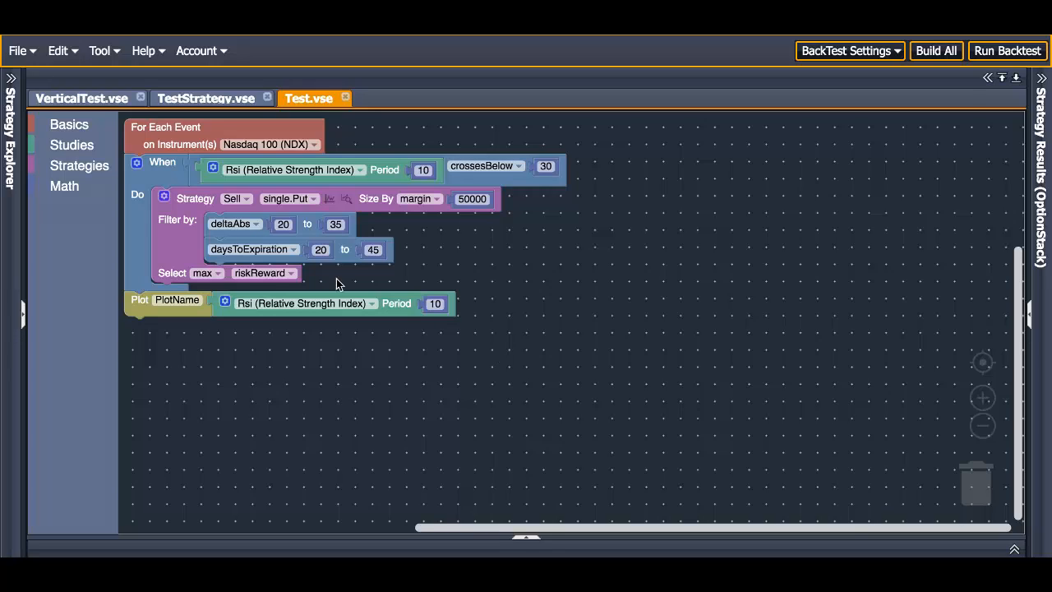
mouse_move(195, 171)
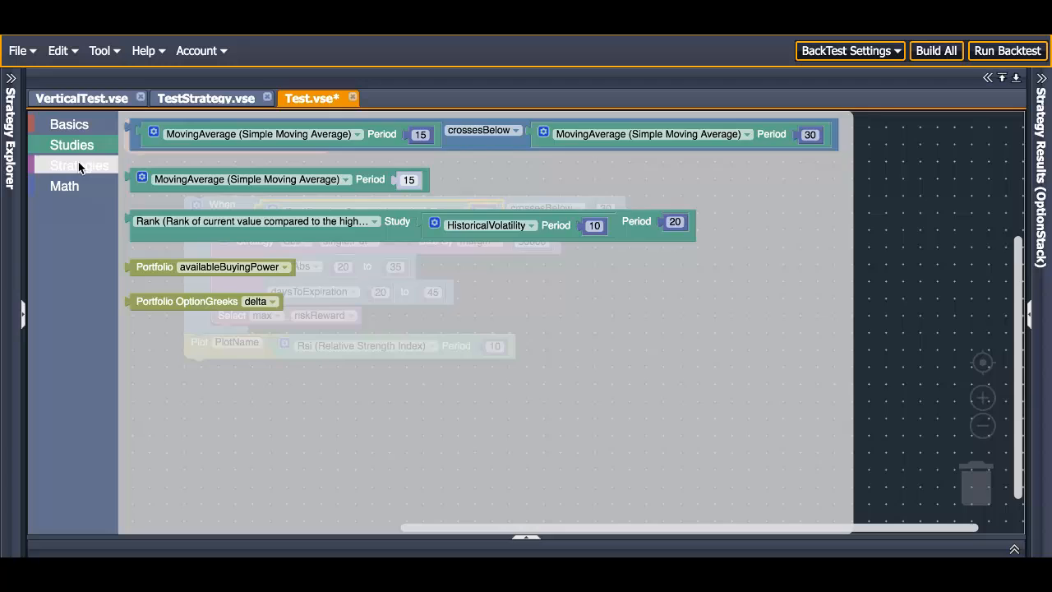
- Delete the default When/Do rule blocks, leaving only the Nasdaq 100 event block
click(64, 186)
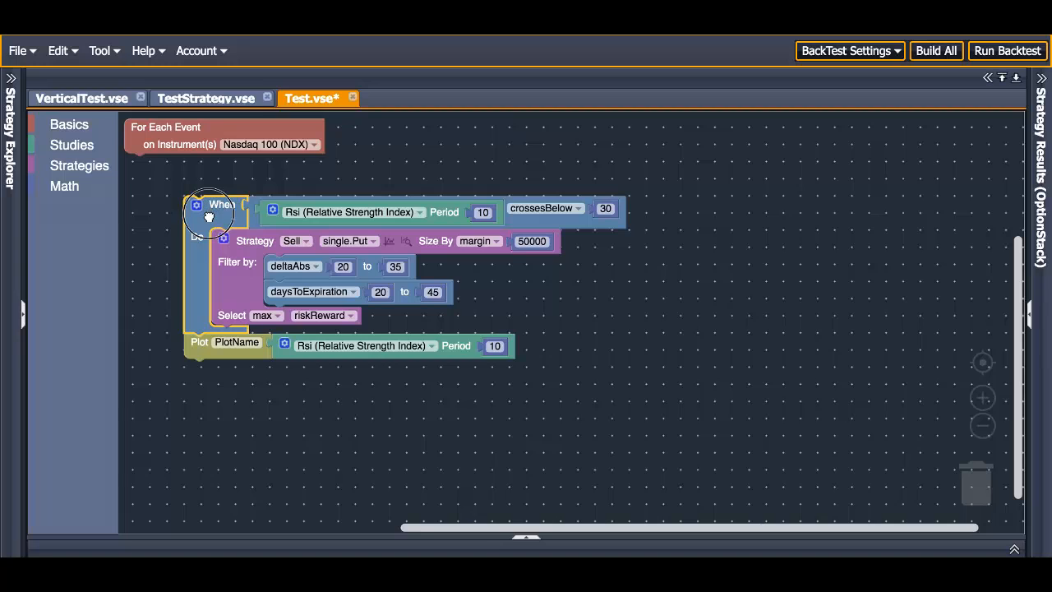
drag(211, 214, 933, 493)
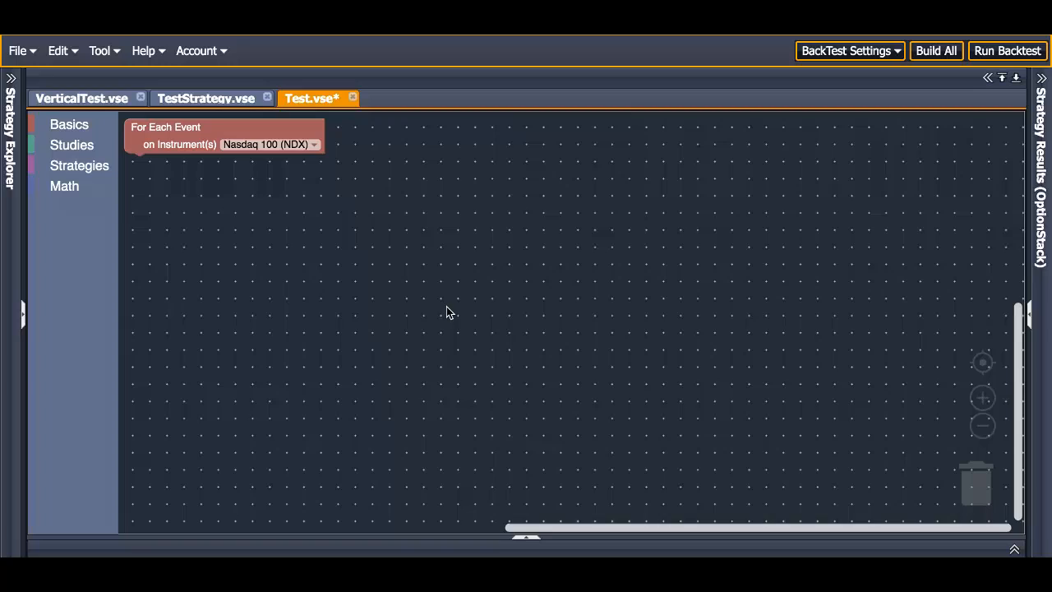
mouse_move(350, 285)
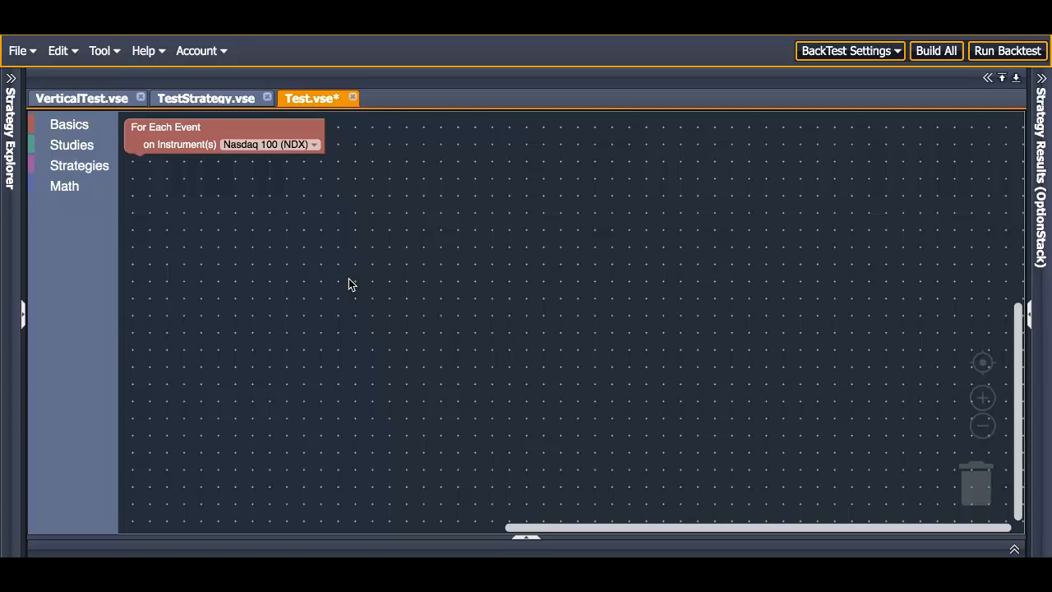
mouse_move(121, 250)
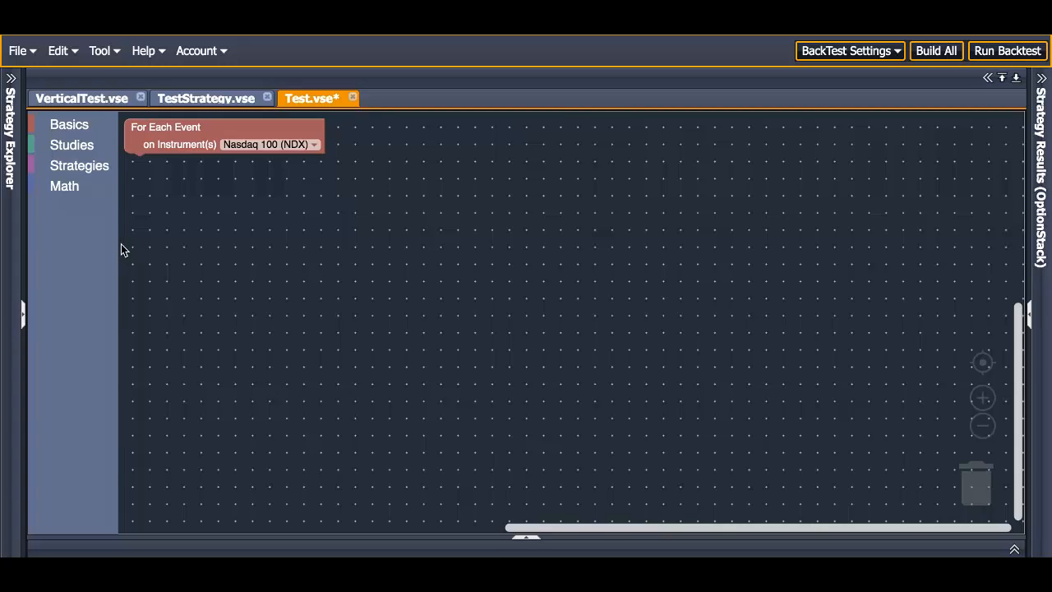
- Attach an empty equality comparison as the When condition of the Nasdaq 100 event loop
click(73, 145)
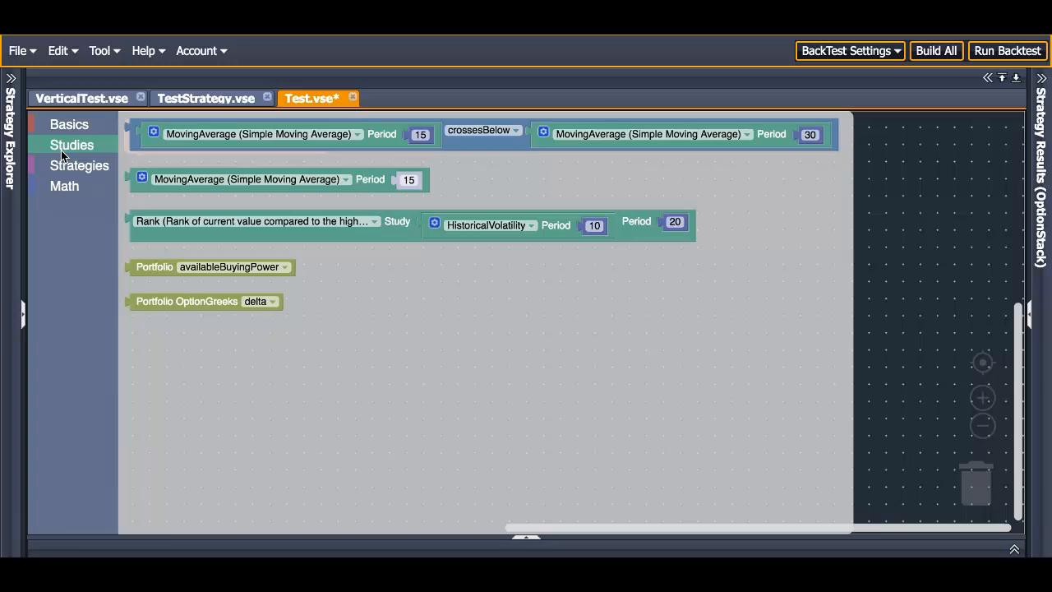
click(69, 124)
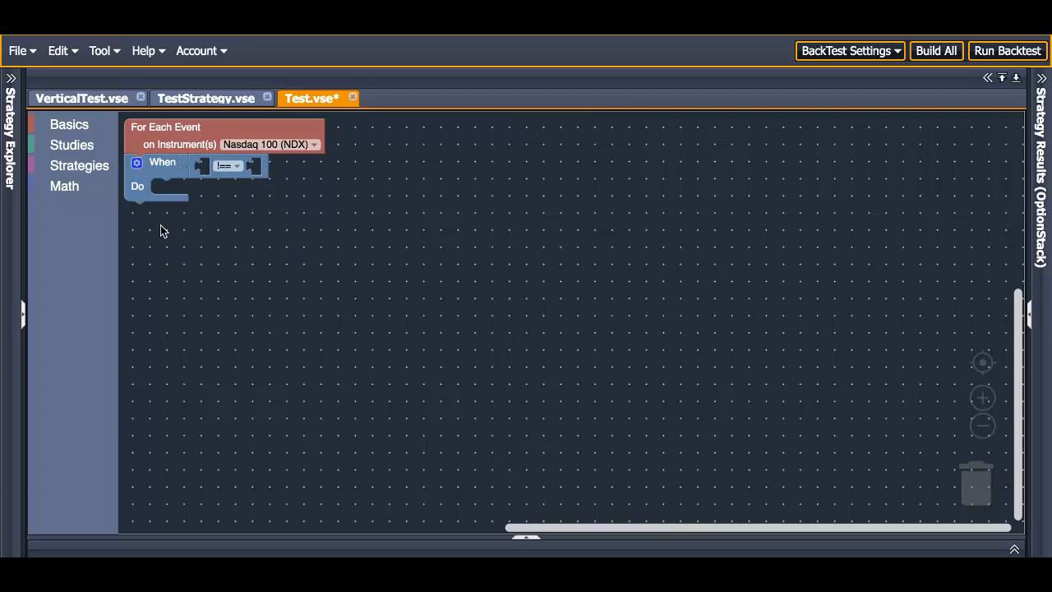
mouse_move(183, 165)
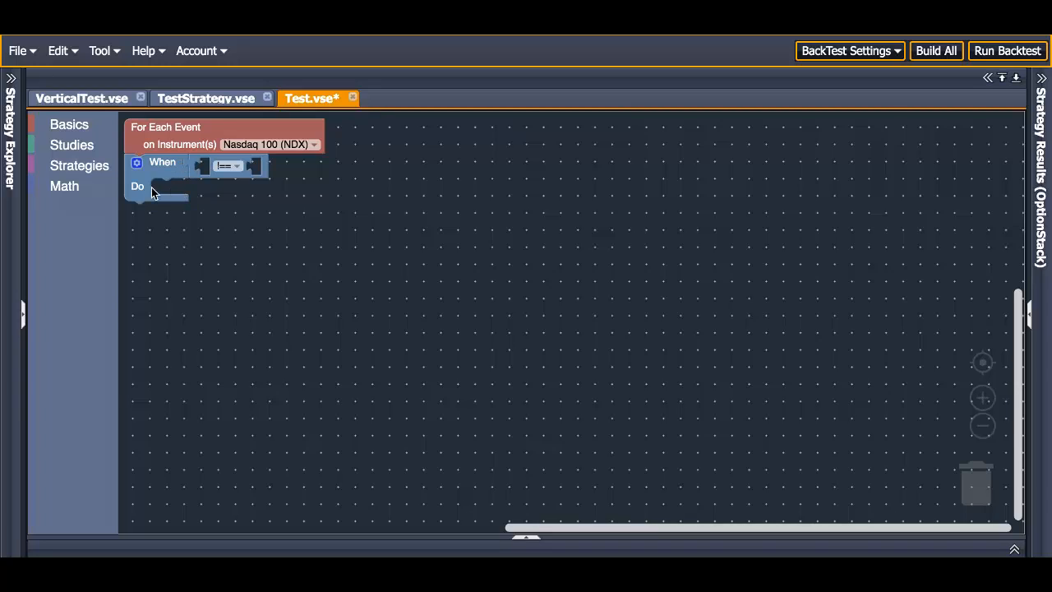
mouse_move(145, 189)
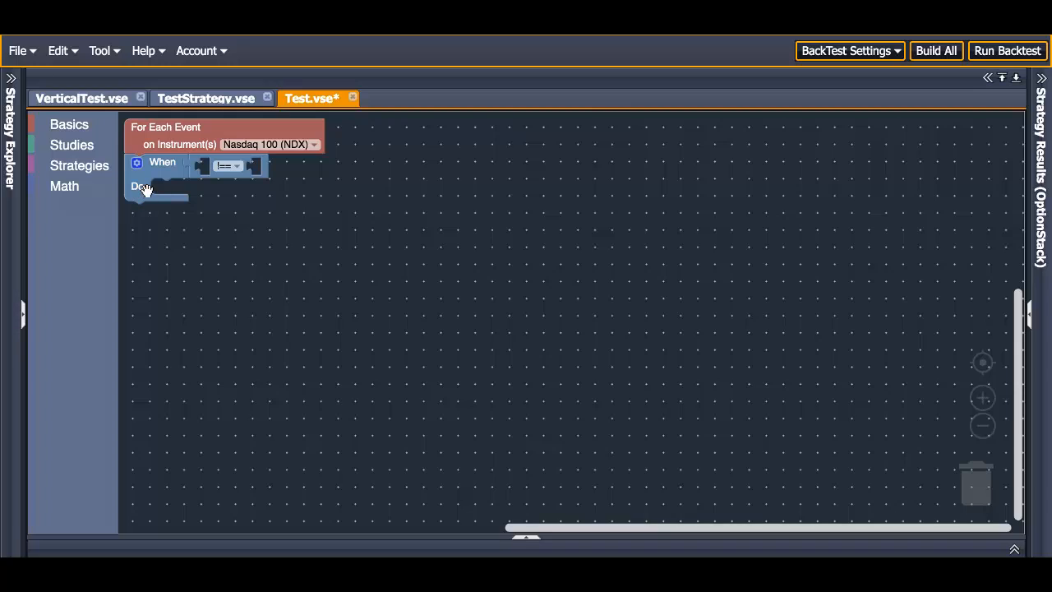
mouse_move(153, 191)
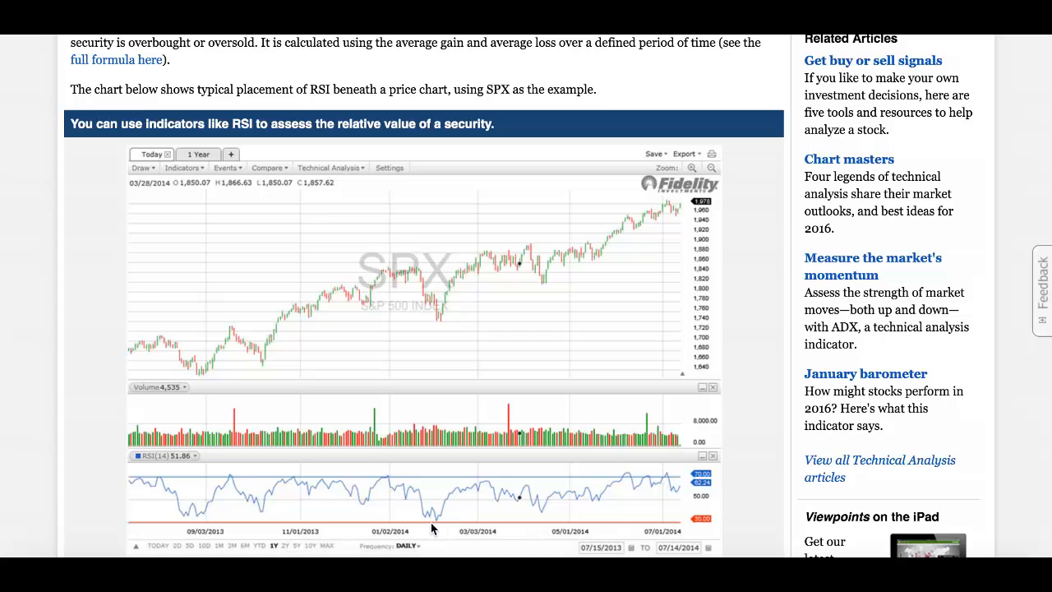
mouse_move(513, 258)
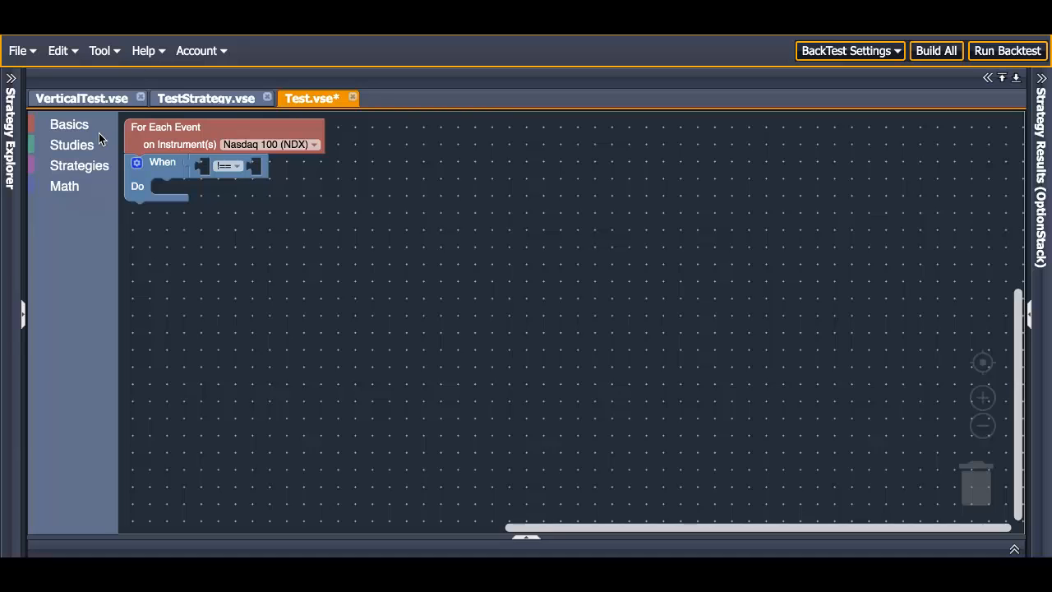
mouse_move(73, 145)
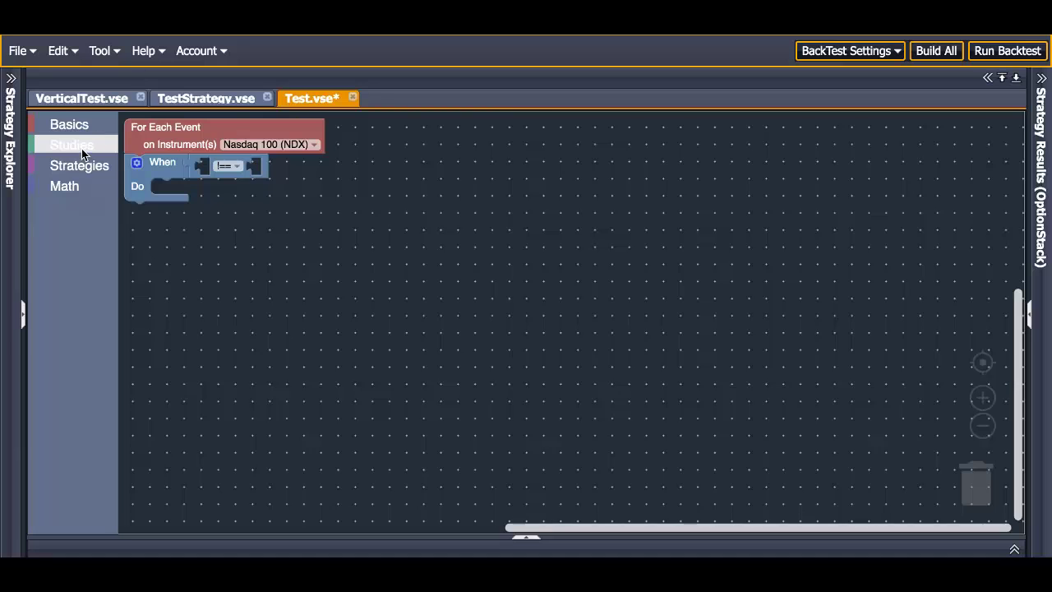
- Place a study in the When condition and switch it to the Relative Strength Index
click(70, 145)
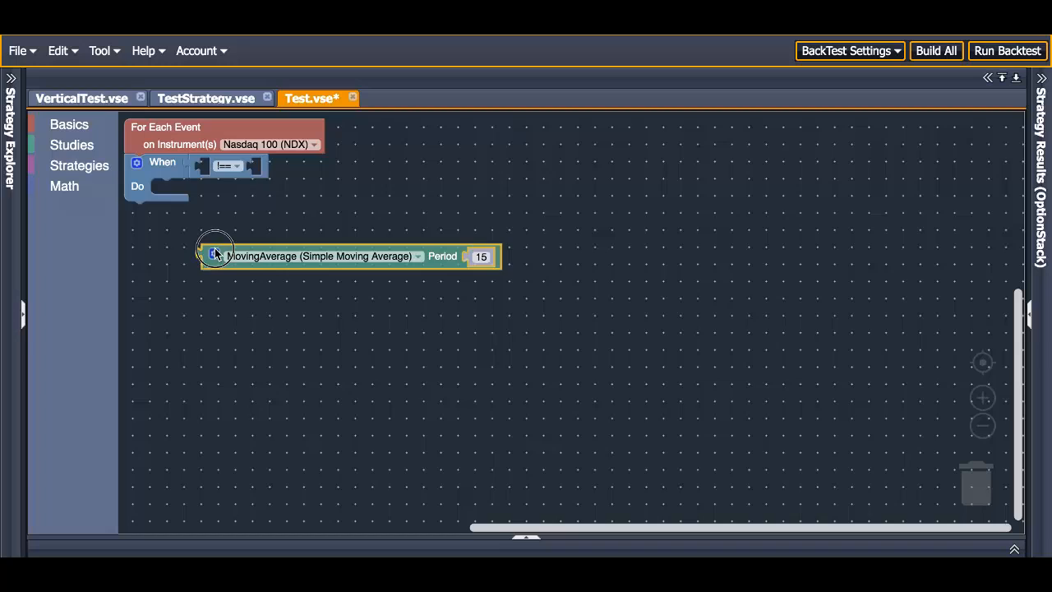
drag(215, 256, 215, 170)
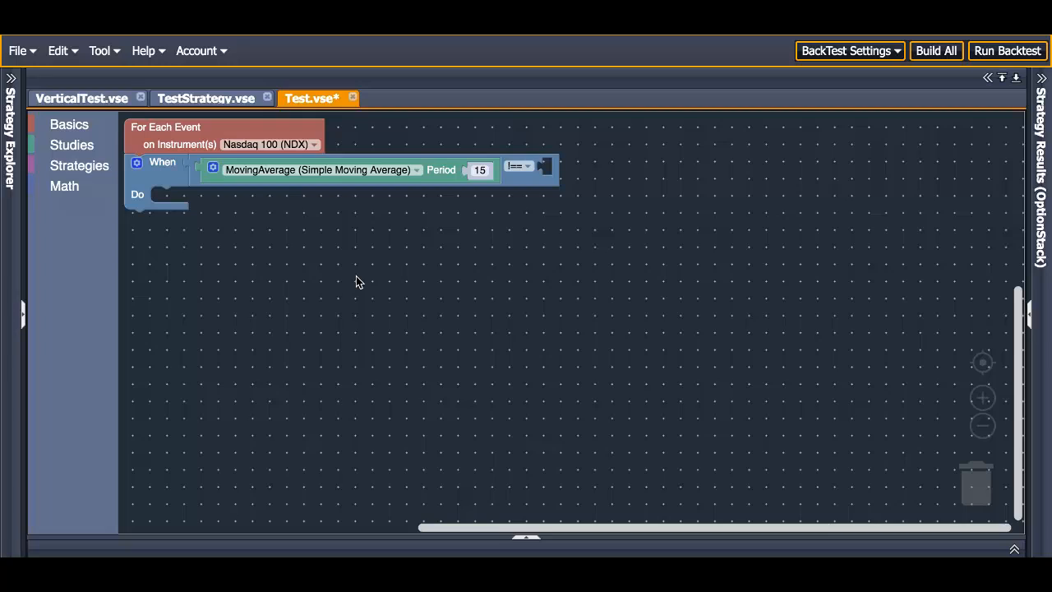
mouse_move(385, 201)
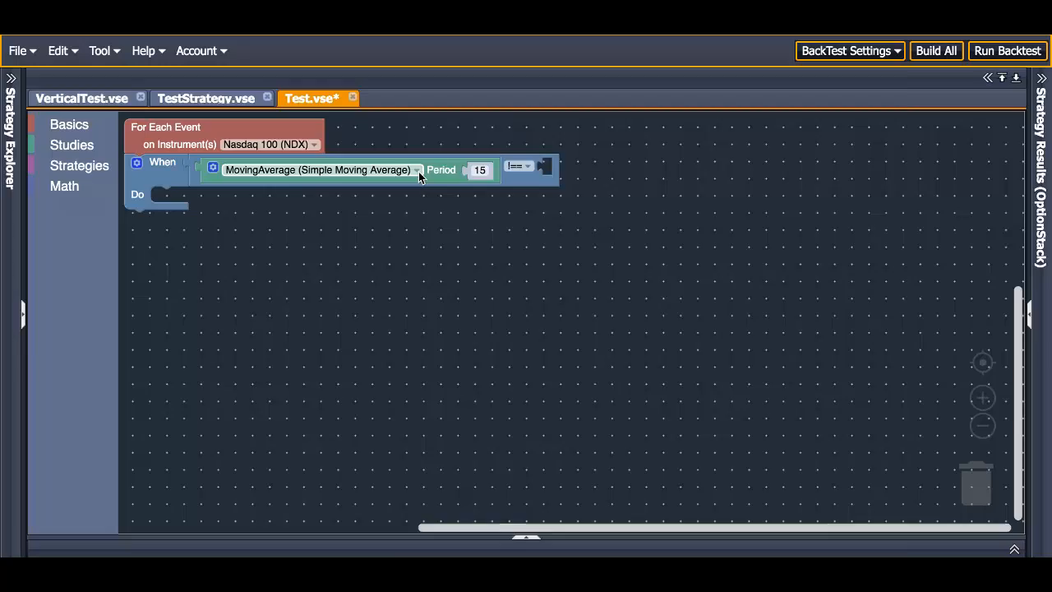
click(417, 169)
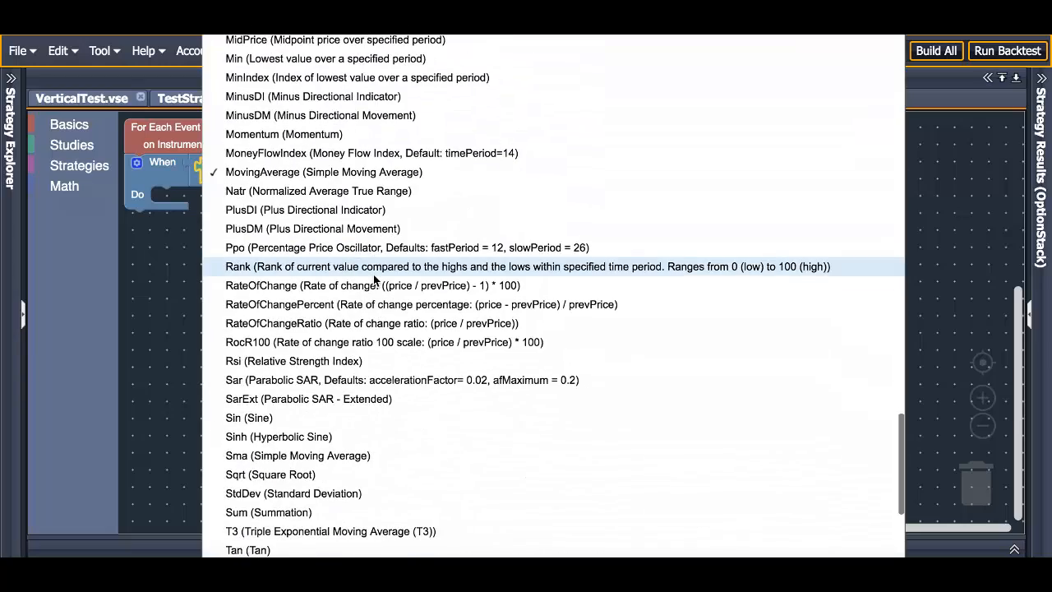
scroll(down, 3)
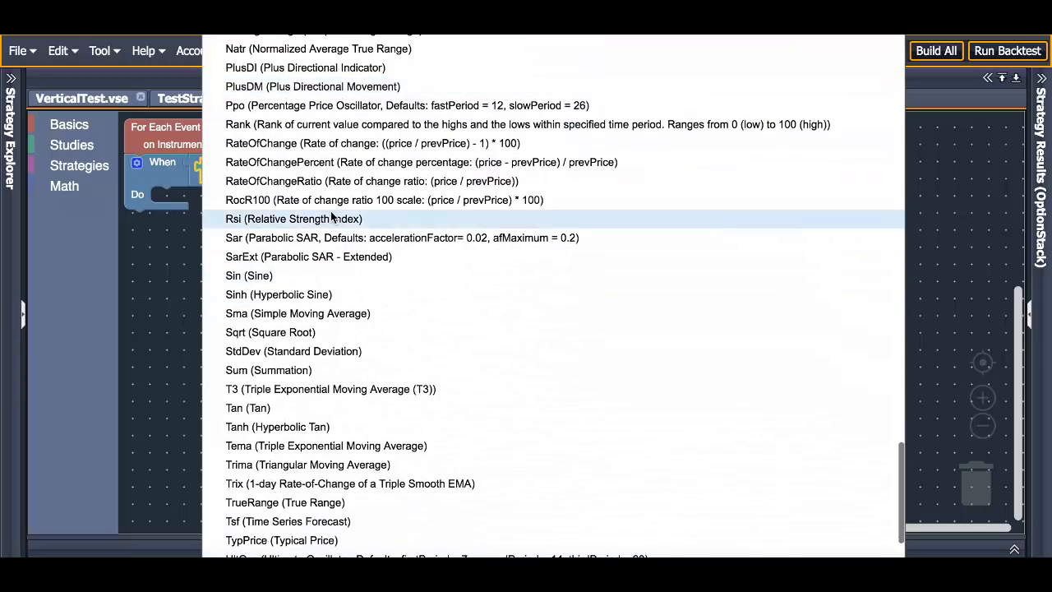
click(293, 217)
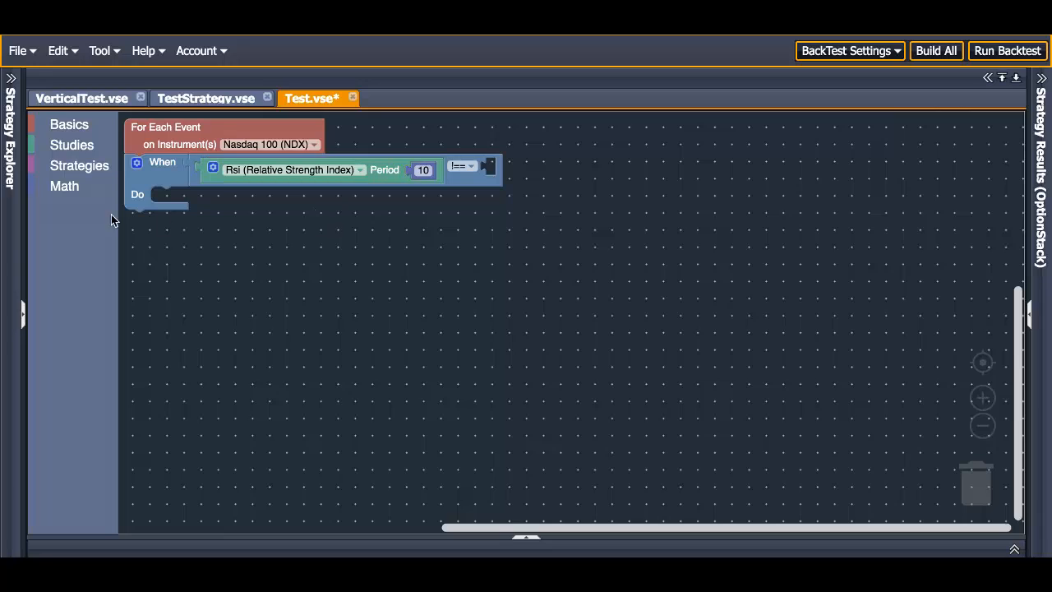
- Compare the RSI with crossesBelow against a number block set to 30
click(64, 186)
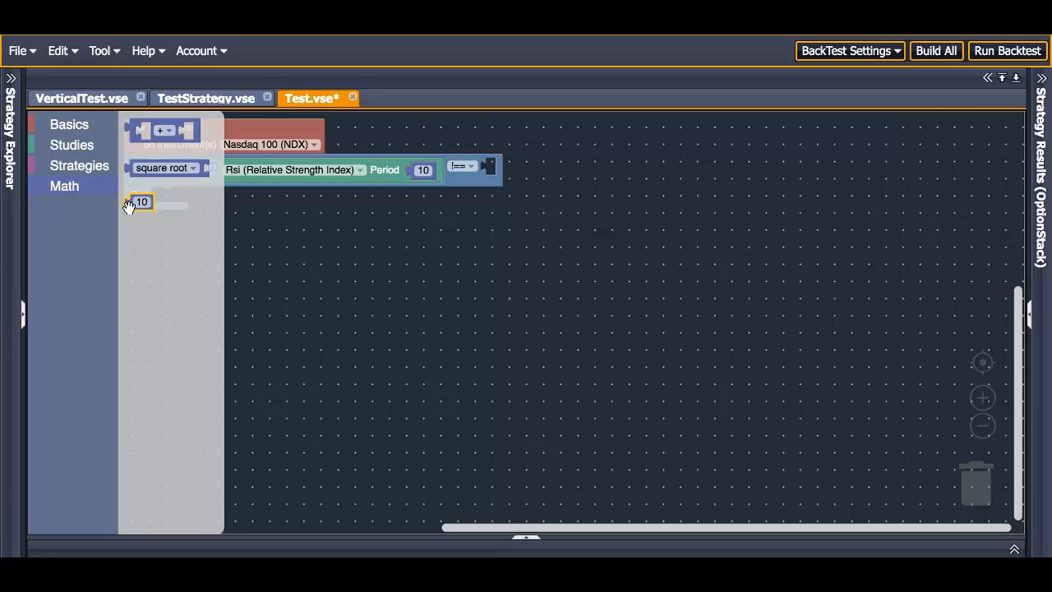
drag(138, 201, 483, 181)
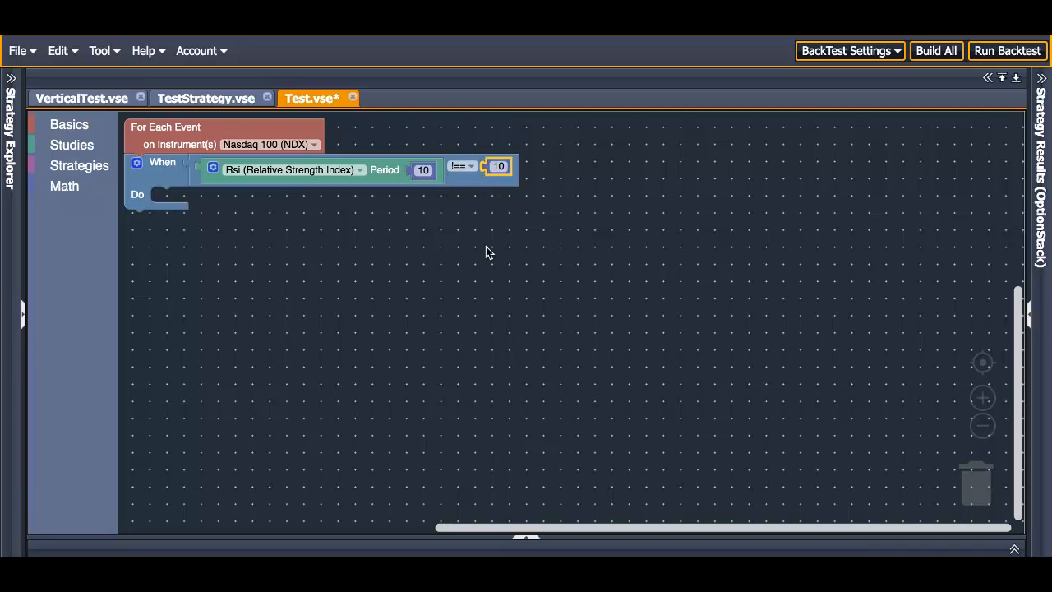
text(3)
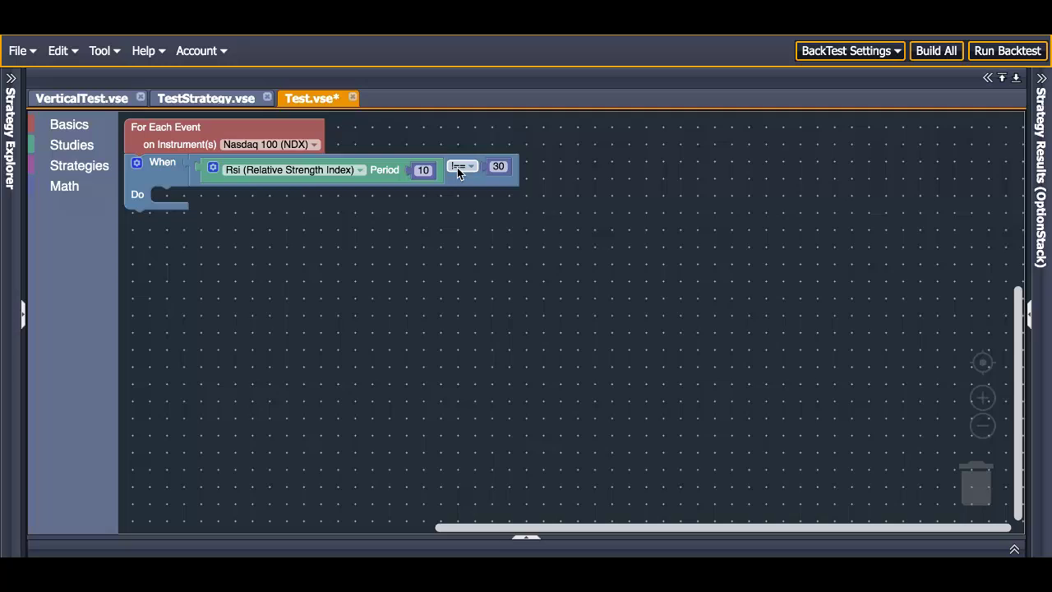
click(462, 166)
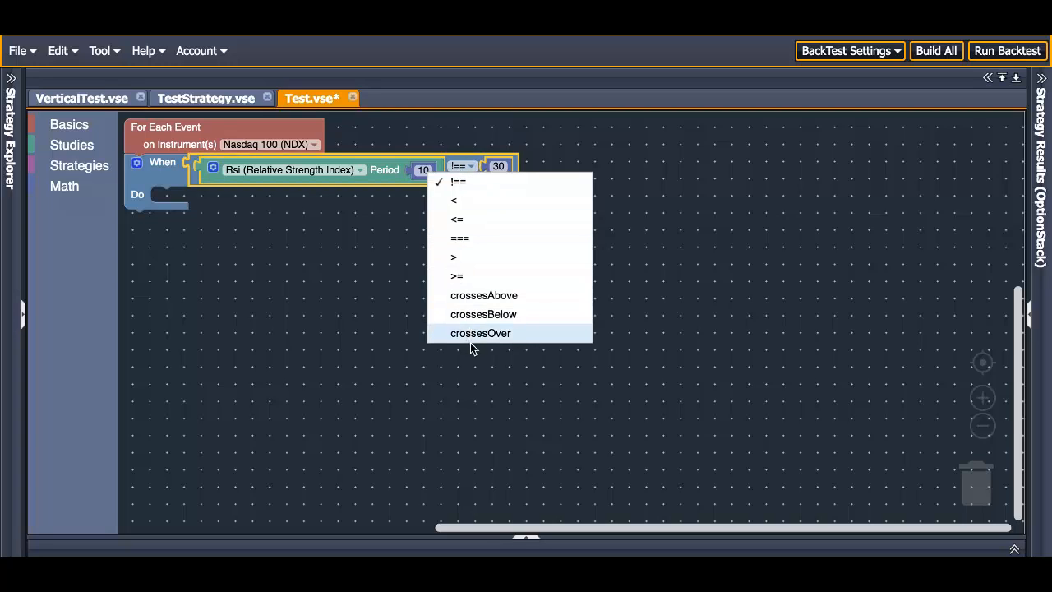
click(483, 314)
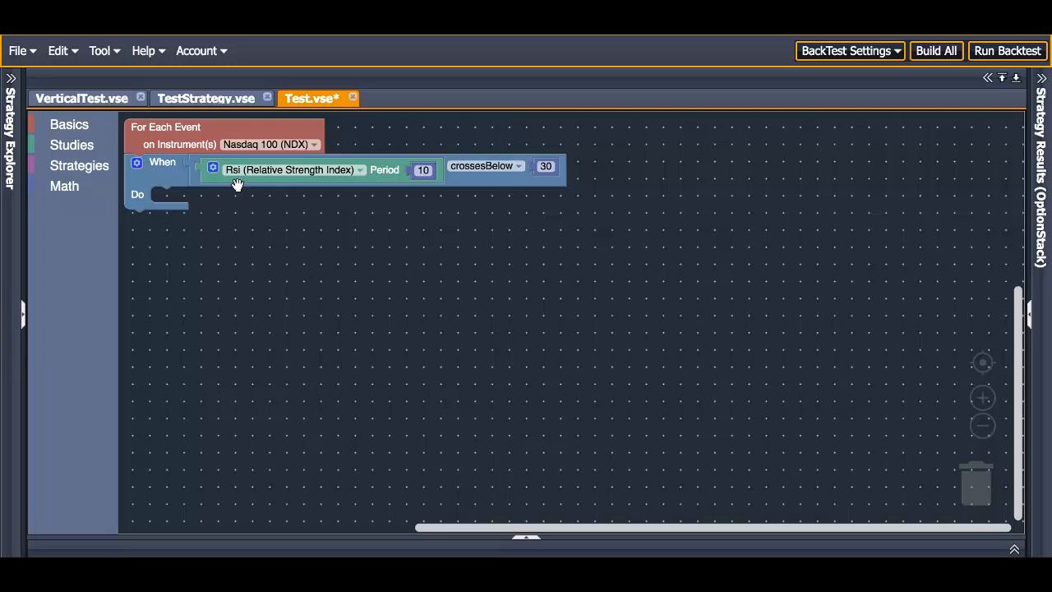
mouse_move(447, 309)
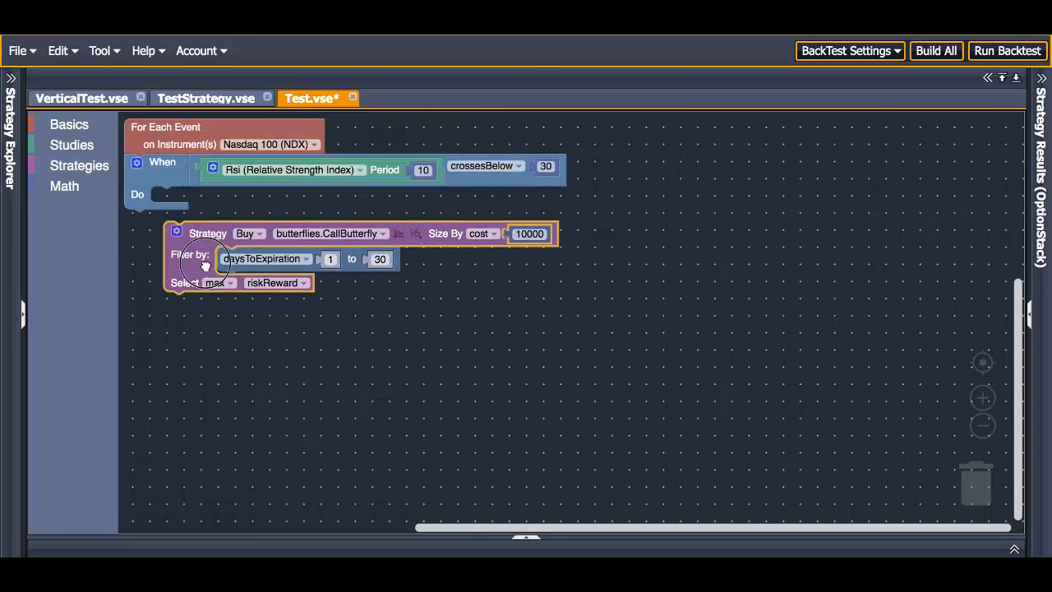
- Make the Do step buy a single call strategy, hiding its risk graph
drag(207, 234, 194, 197)
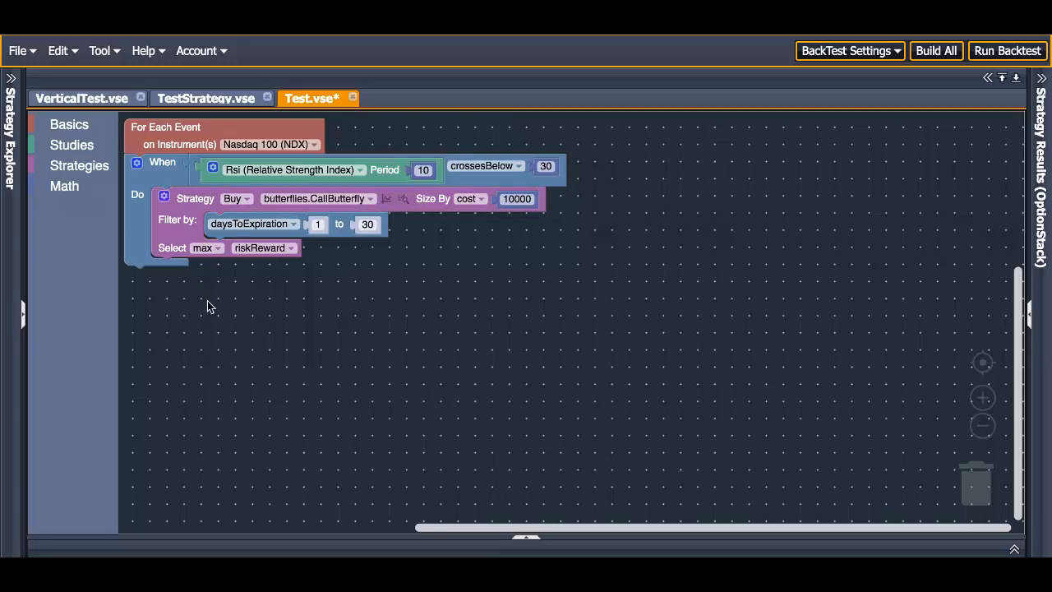
mouse_move(302, 284)
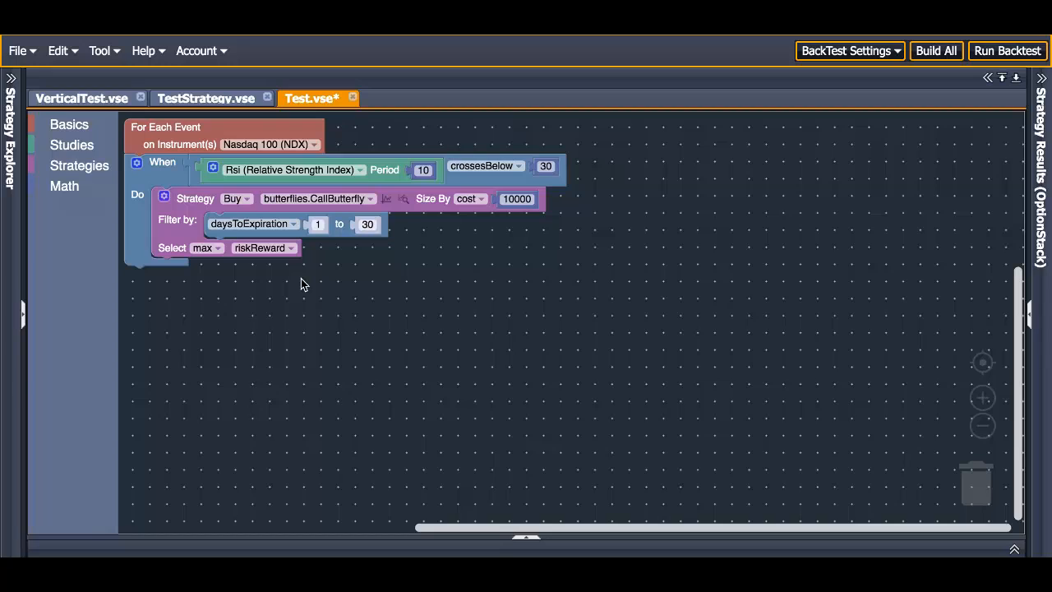
click(315, 197)
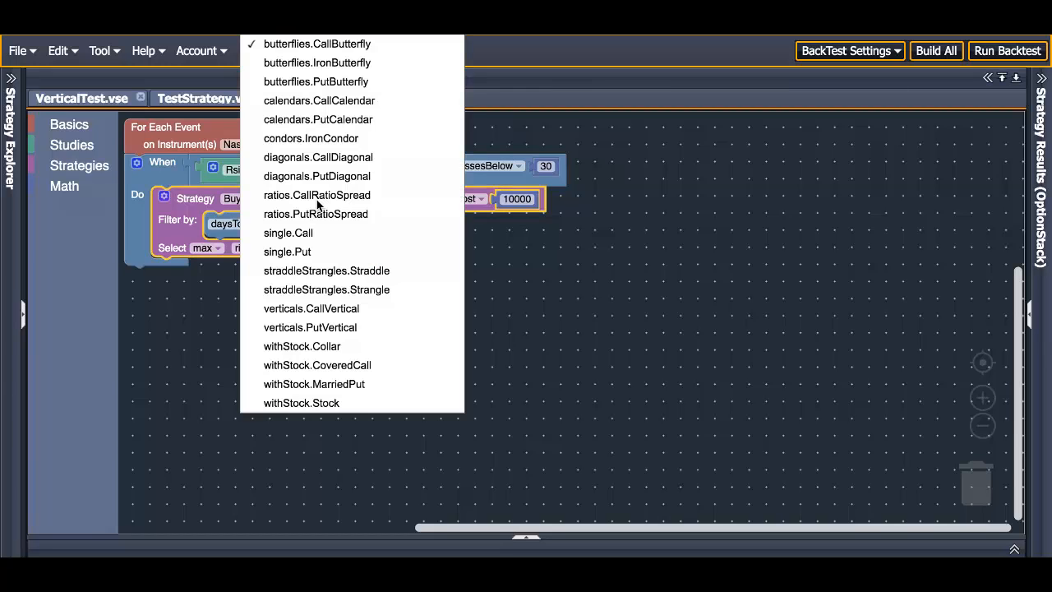
click(287, 233)
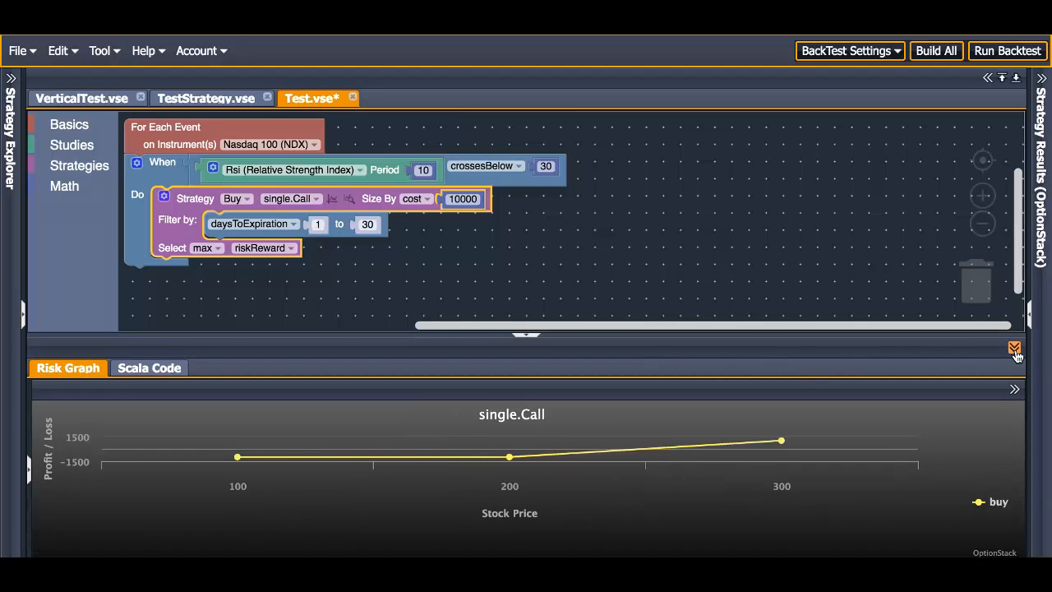
click(1013, 349)
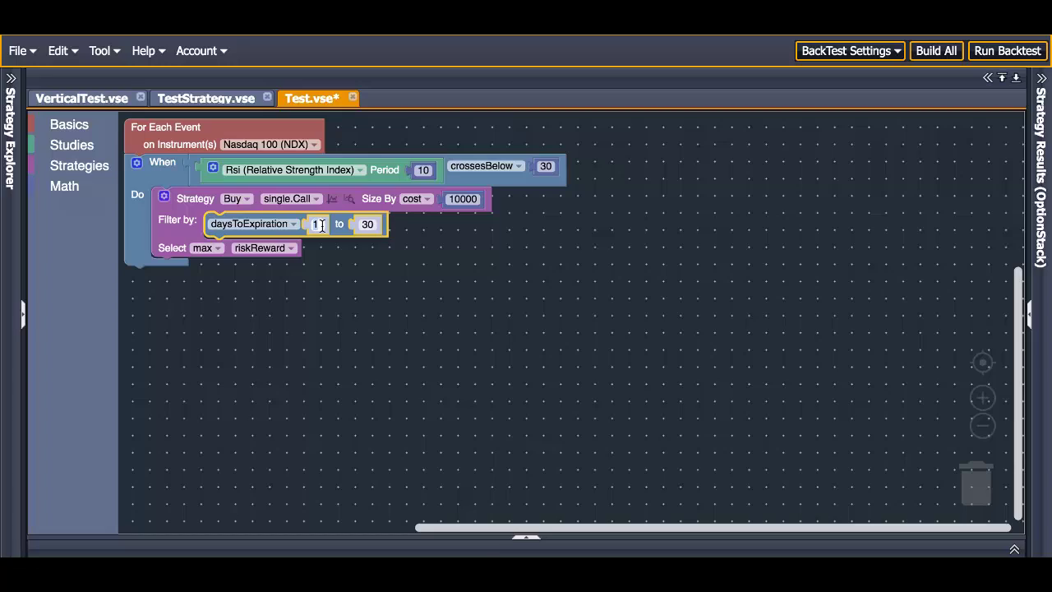
- Filter the call to 45–60 days to expiration
text(45)
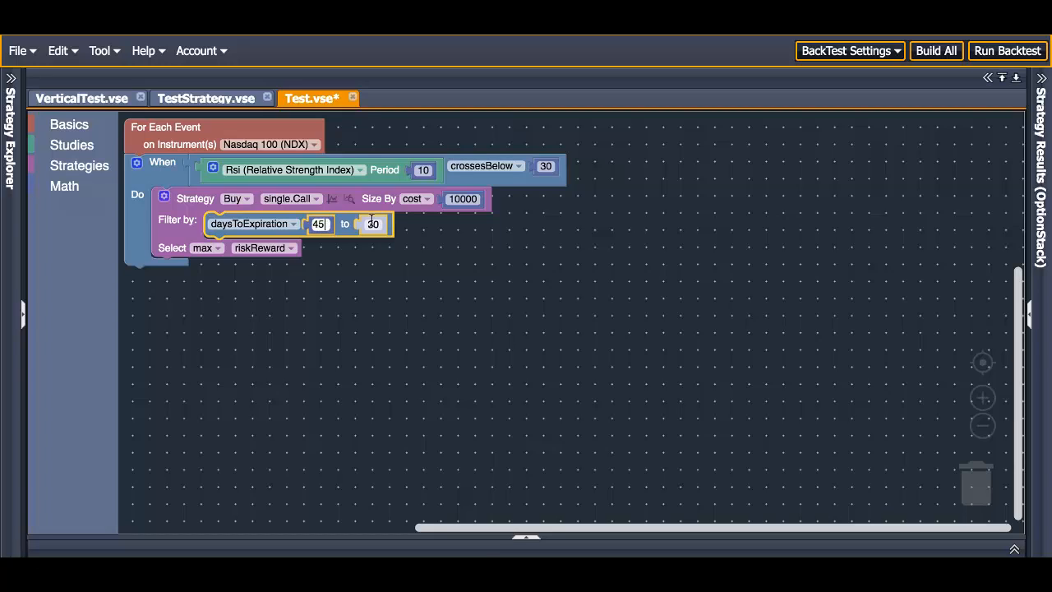
text(60)
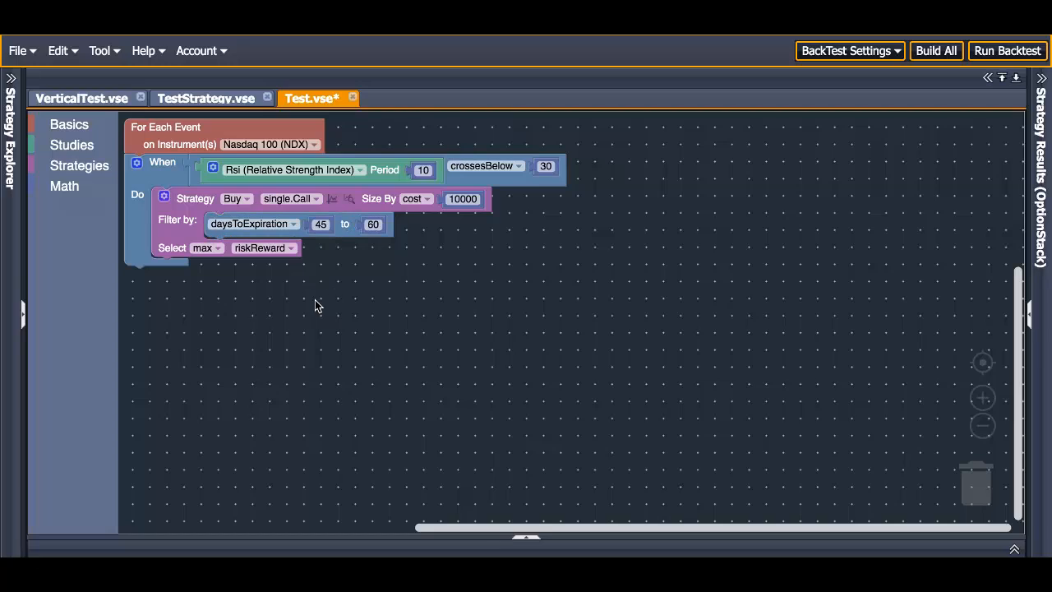
mouse_move(79, 174)
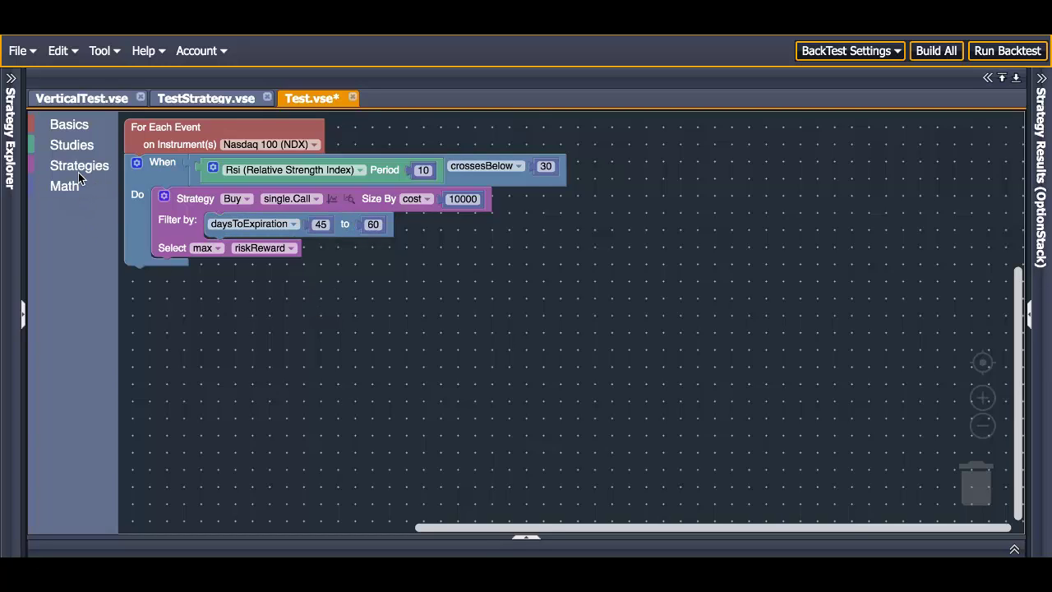
click(79, 165)
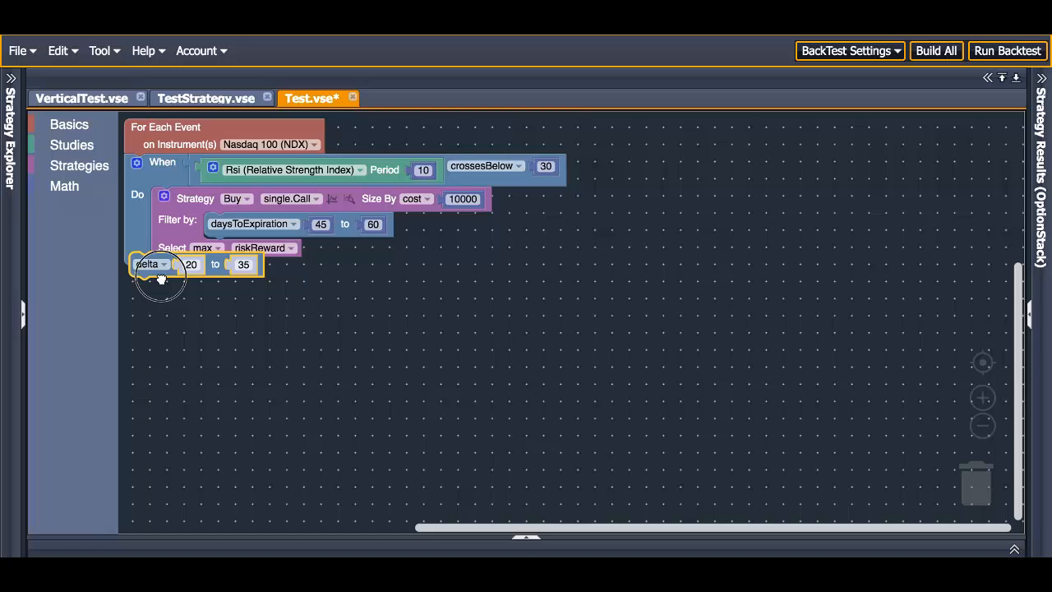
- Attach a deltaAbs filter under the daysToExpiration filter
drag(151, 263, 239, 322)
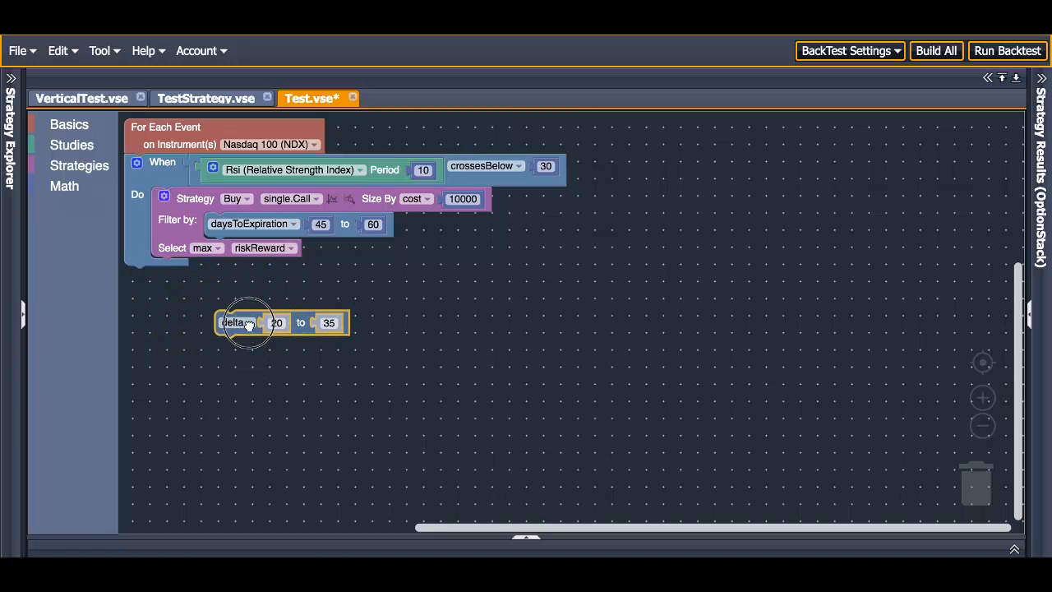
drag(238, 322, 238, 250)
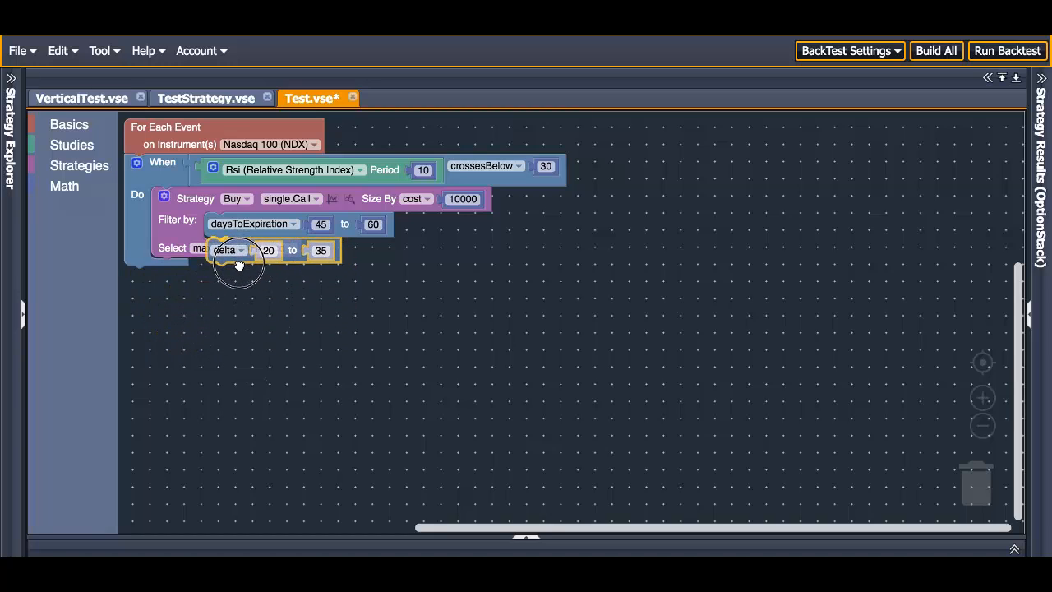
drag(238, 263, 239, 249)
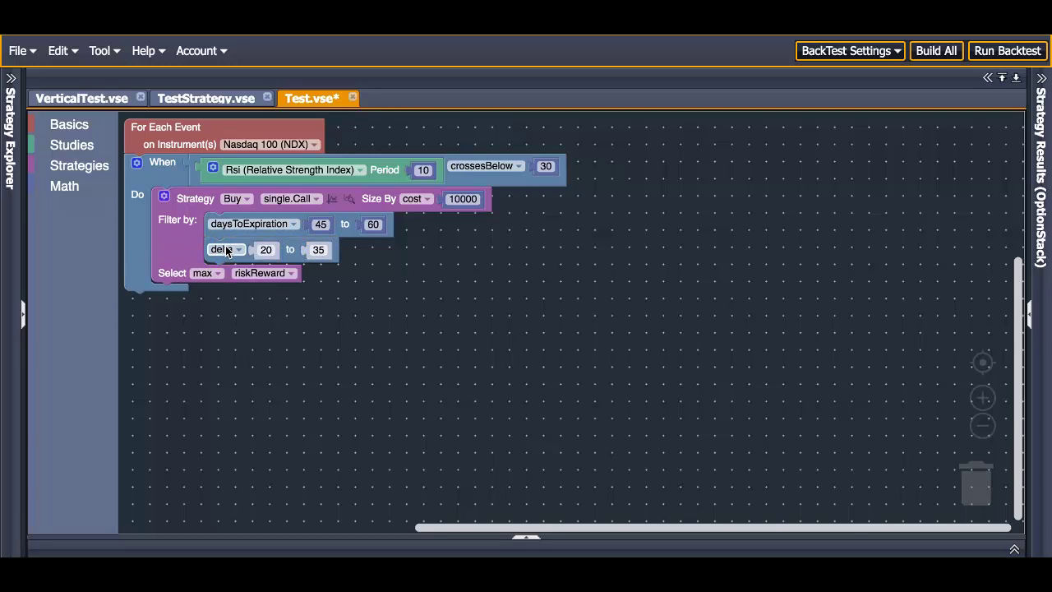
click(227, 250)
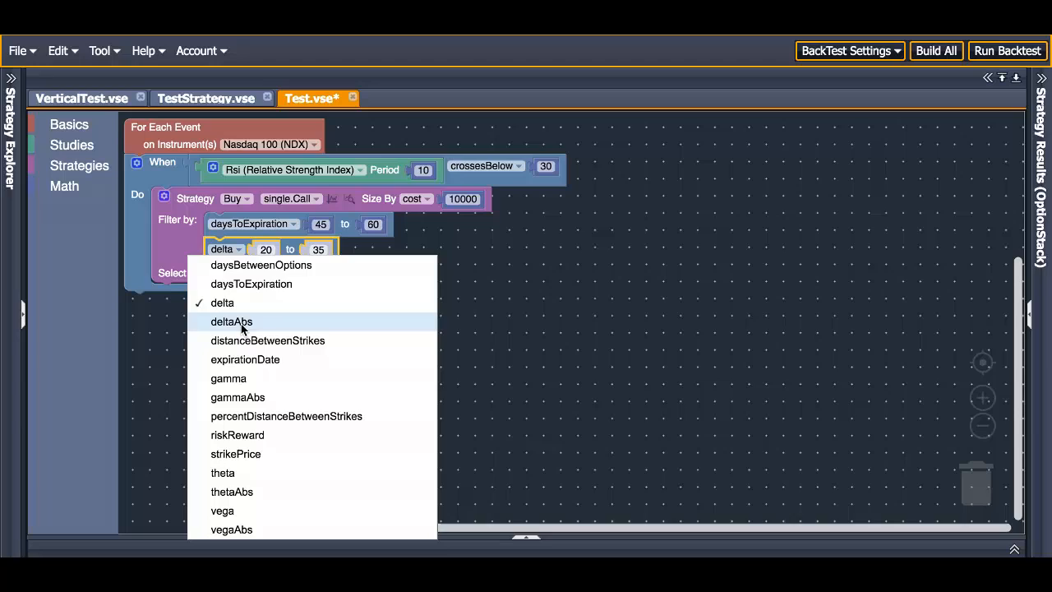
click(230, 321)
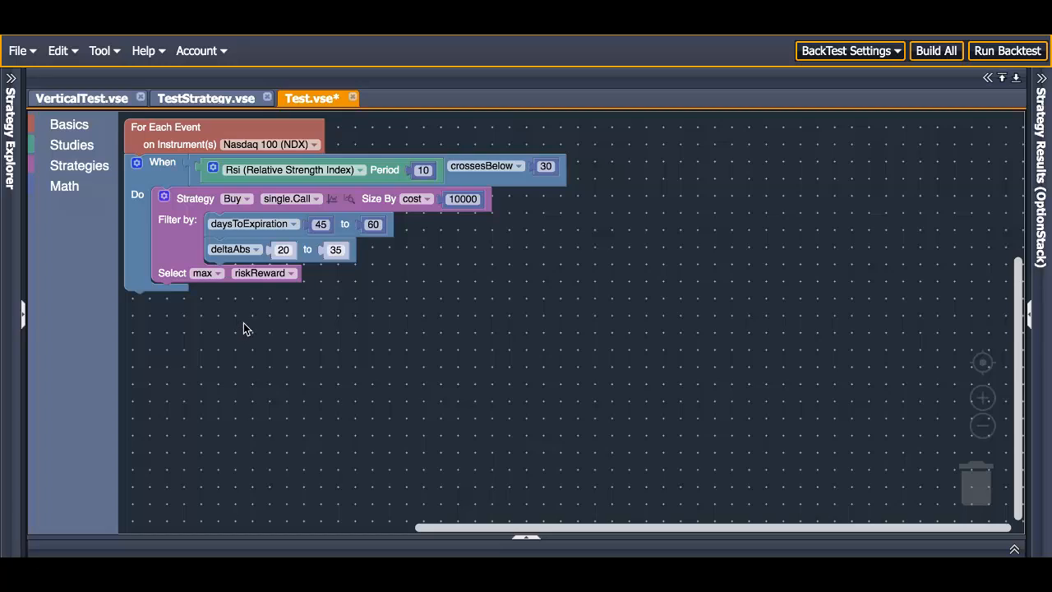
- Set the deltaAbs filter range to 50–60
click(283, 250)
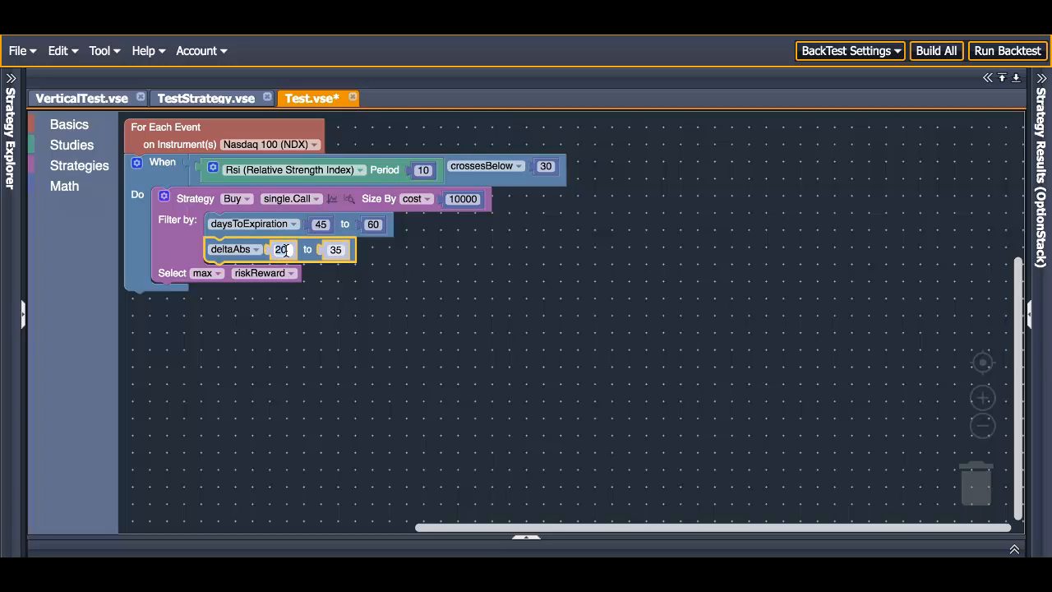
text(50)
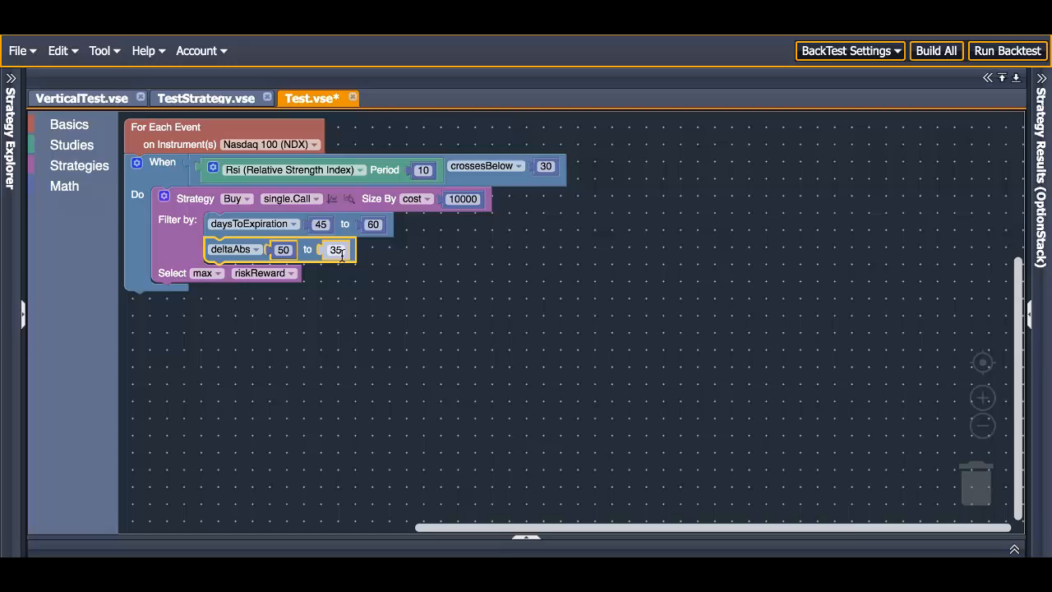
text(60)
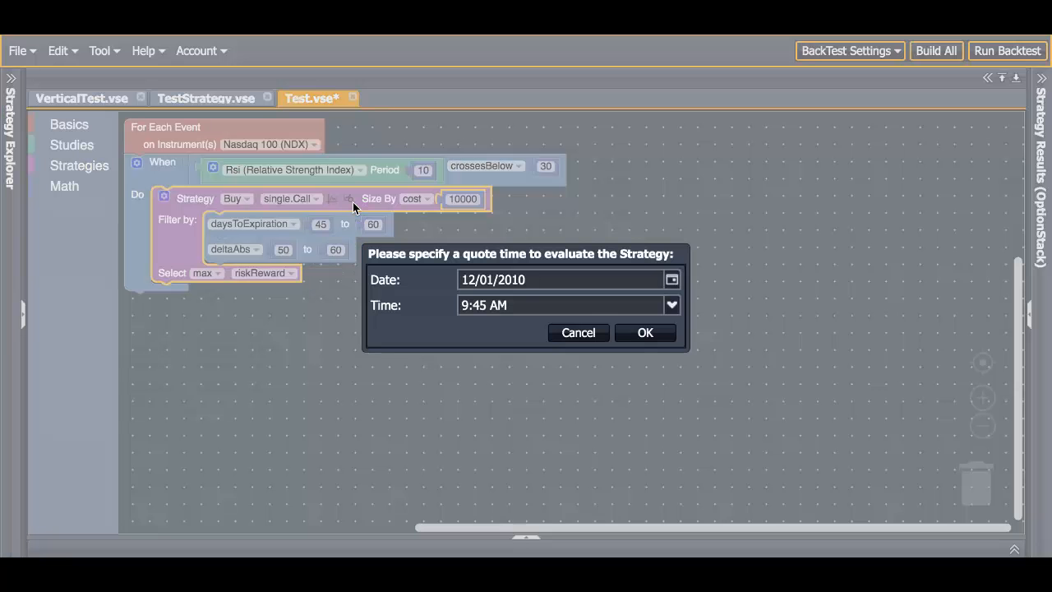
- Evaluate the call rule at the sample quote date, review the option chain and risk graph, then close it
click(644, 332)
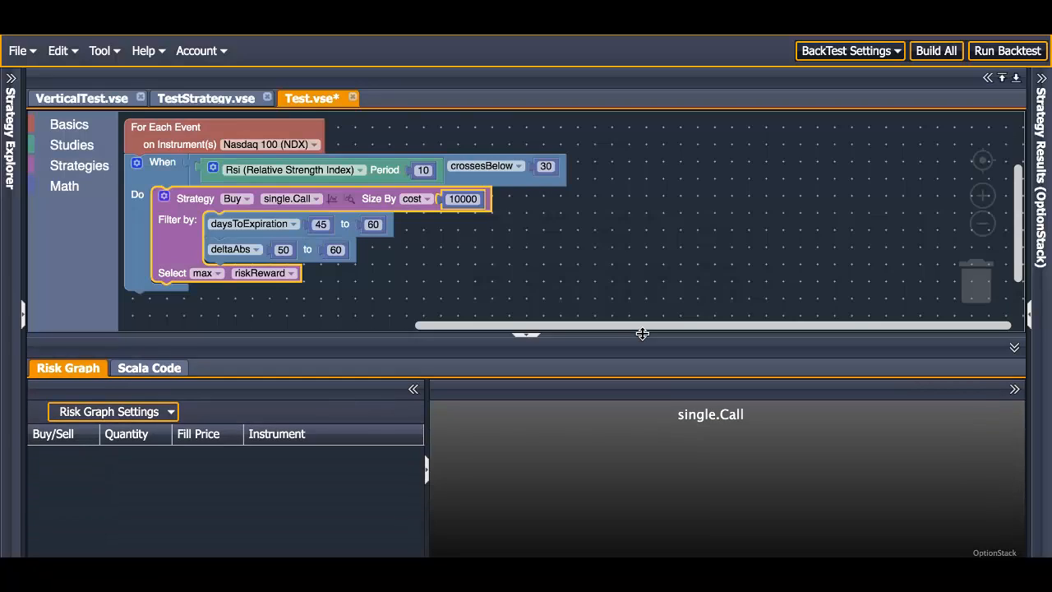
click(1006, 49)
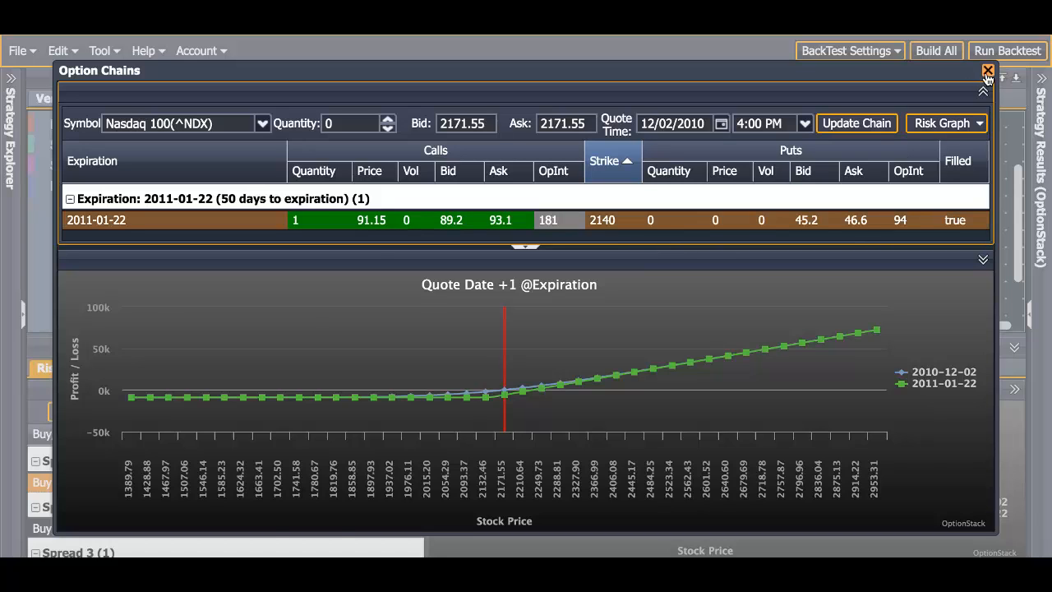
click(979, 71)
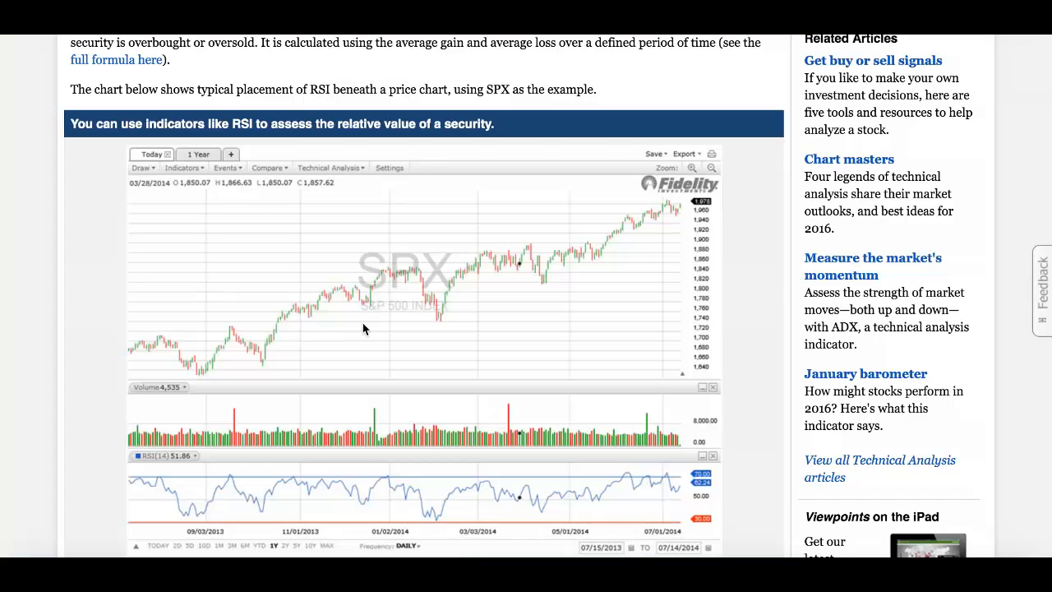
mouse_move(388, 478)
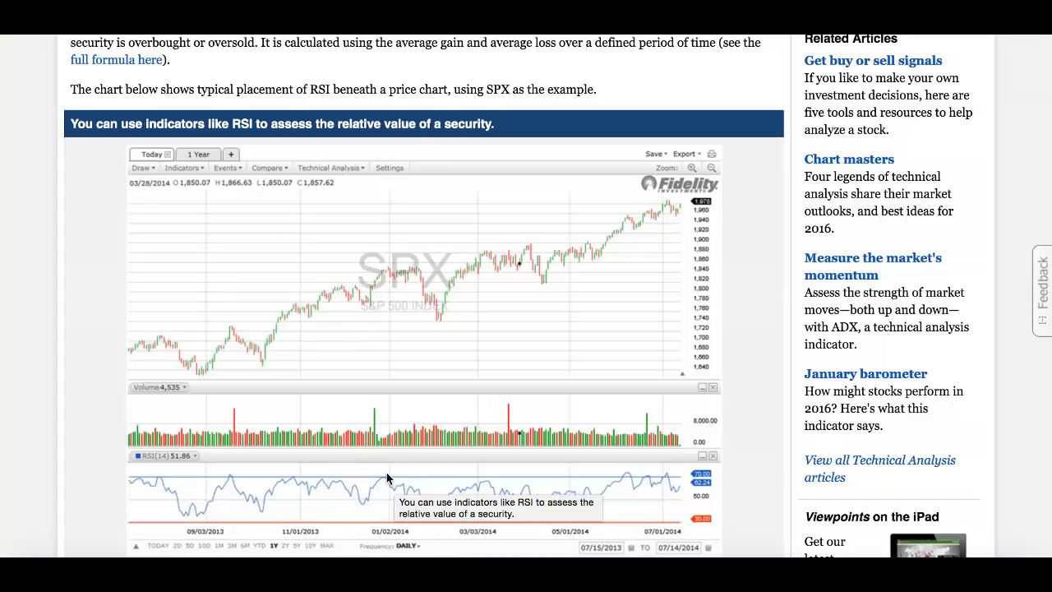
mouse_move(378, 276)
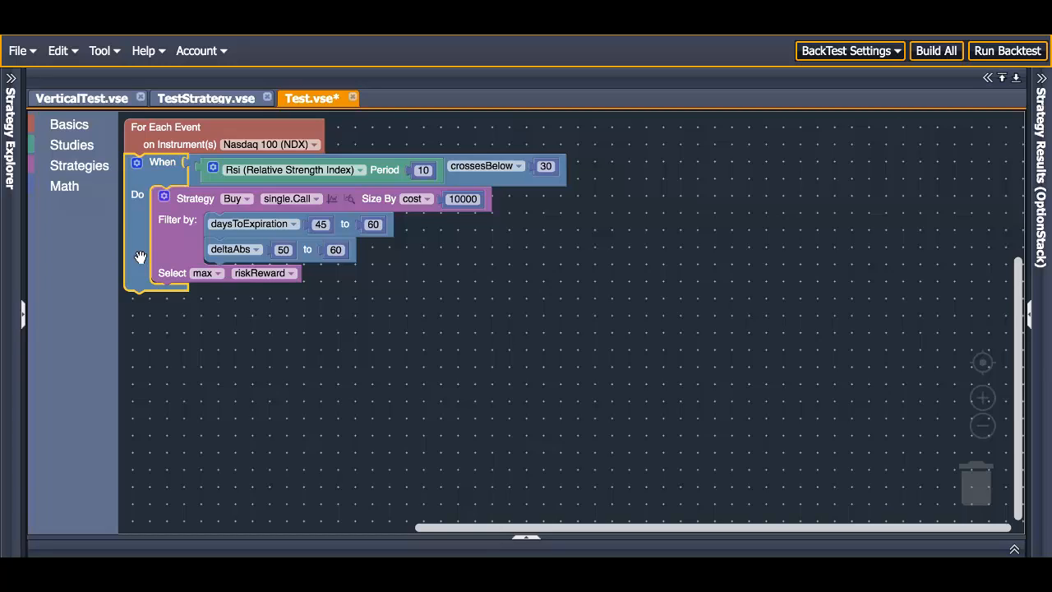
- Duplicate the RSI call rule and place the copy below the original
right_click(142, 257)
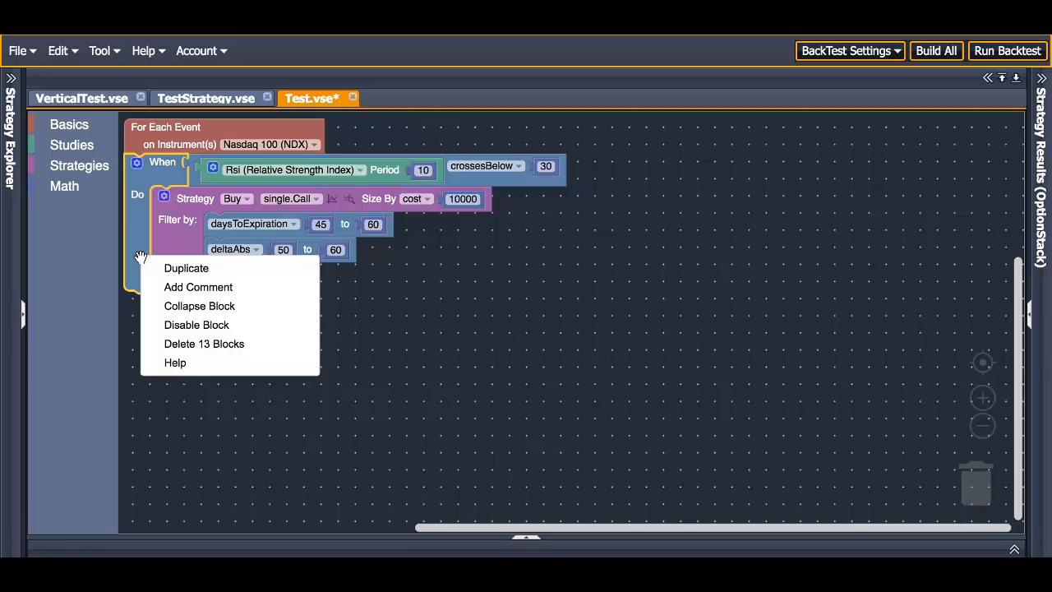
mouse_move(187, 268)
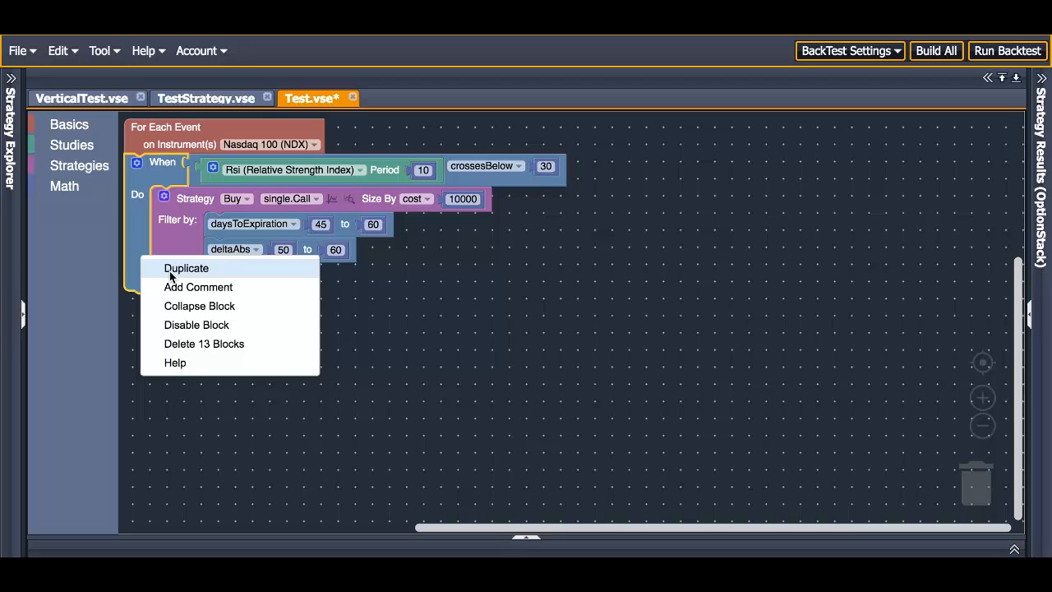
click(188, 268)
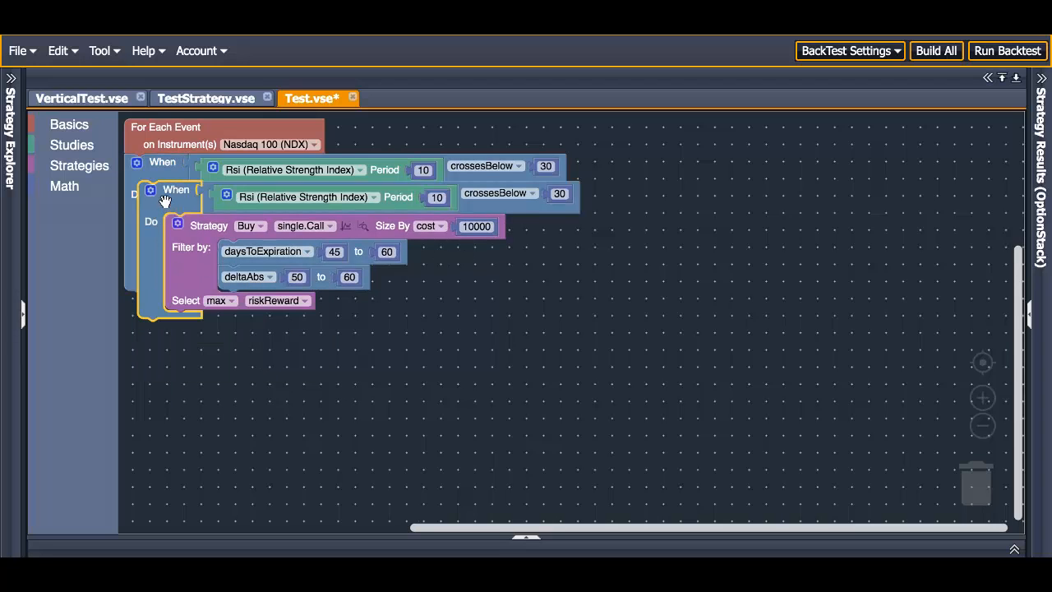
drag(176, 189, 250, 340)
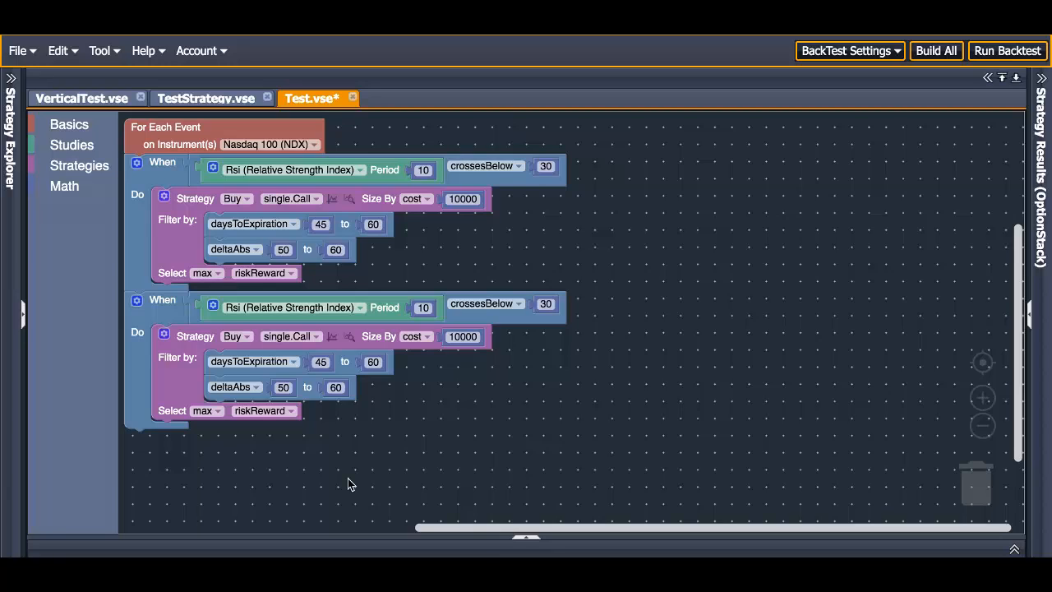
mouse_move(414, 414)
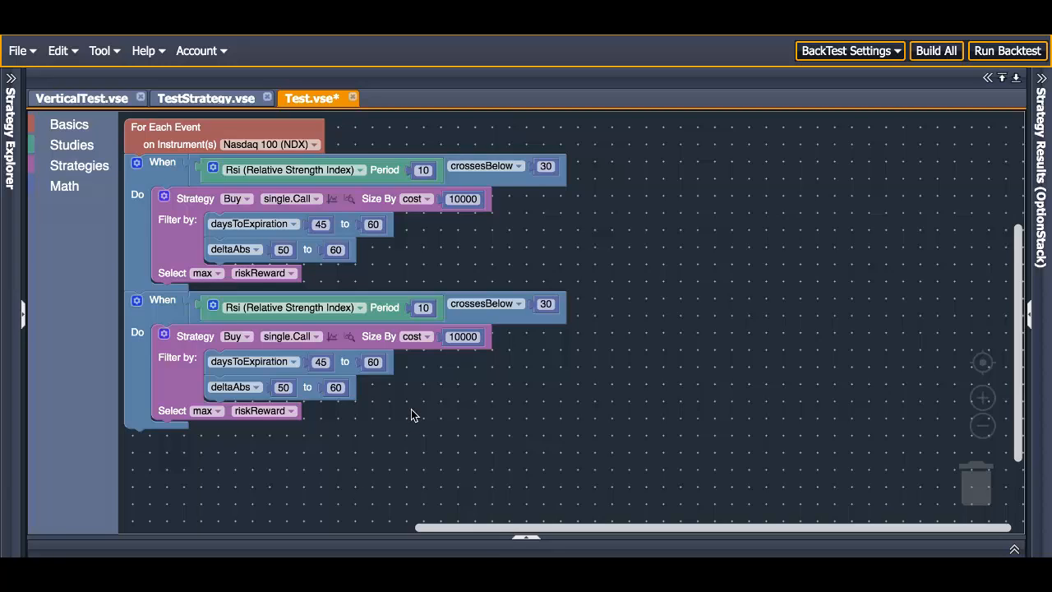
mouse_move(529, 401)
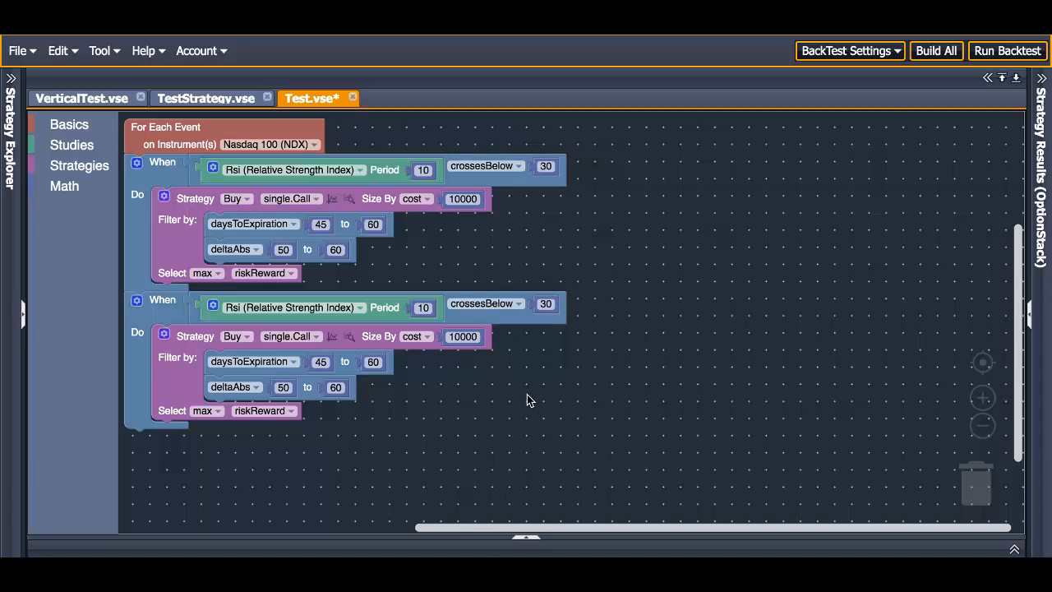
- Make the second rule trigger on crossesAbove 70 and buy a single put
click(485, 302)
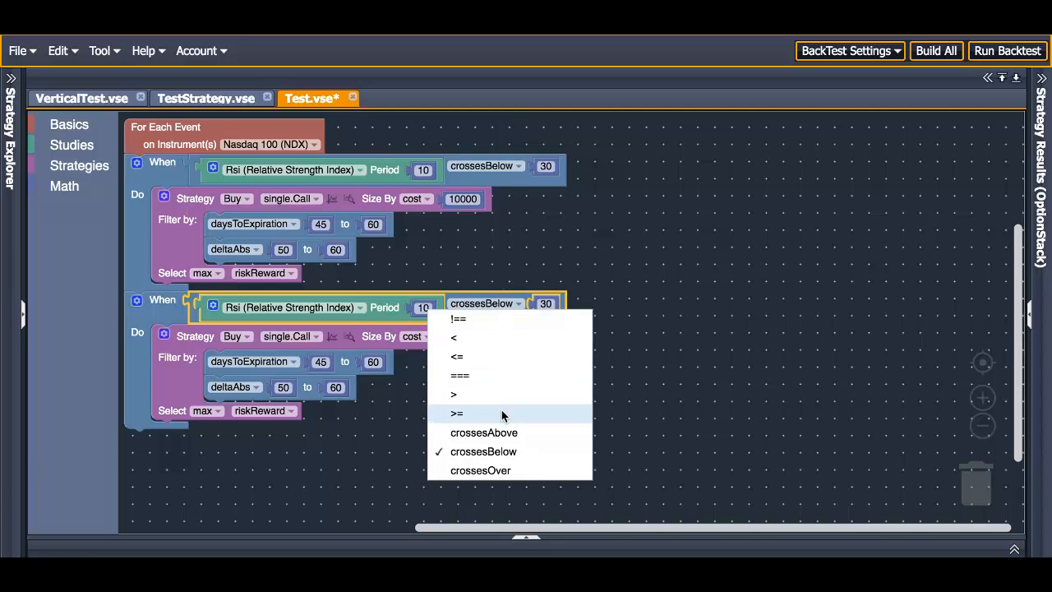
click(483, 432)
text(70)
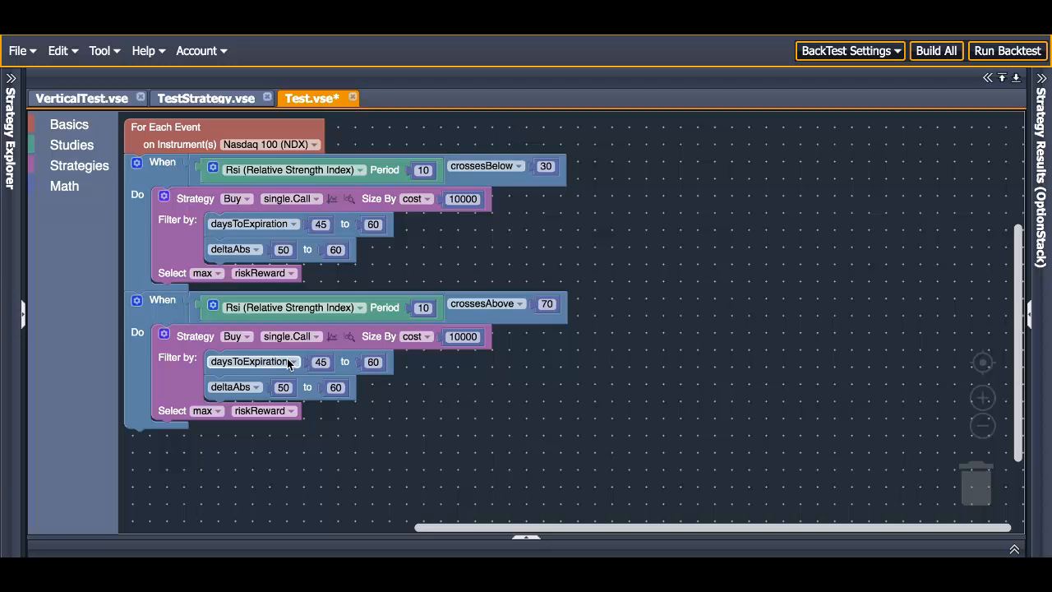
click(309, 335)
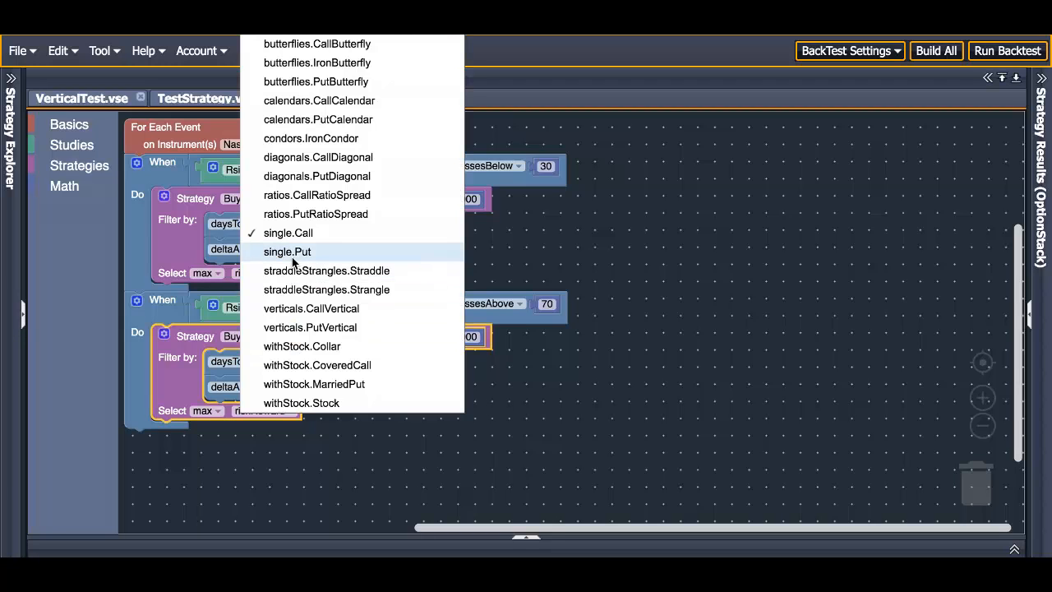
click(286, 252)
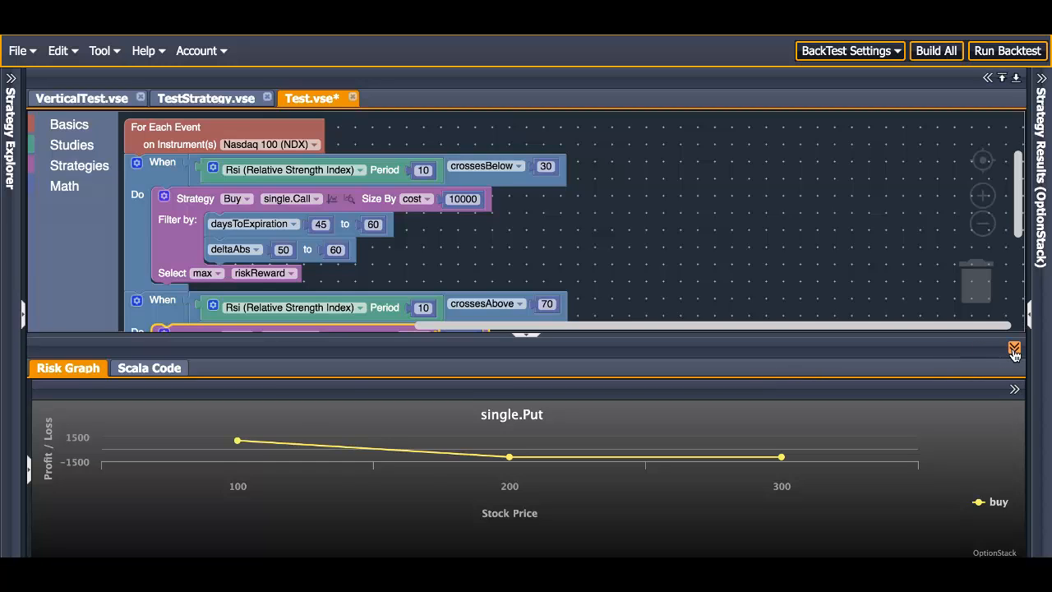
click(1012, 355)
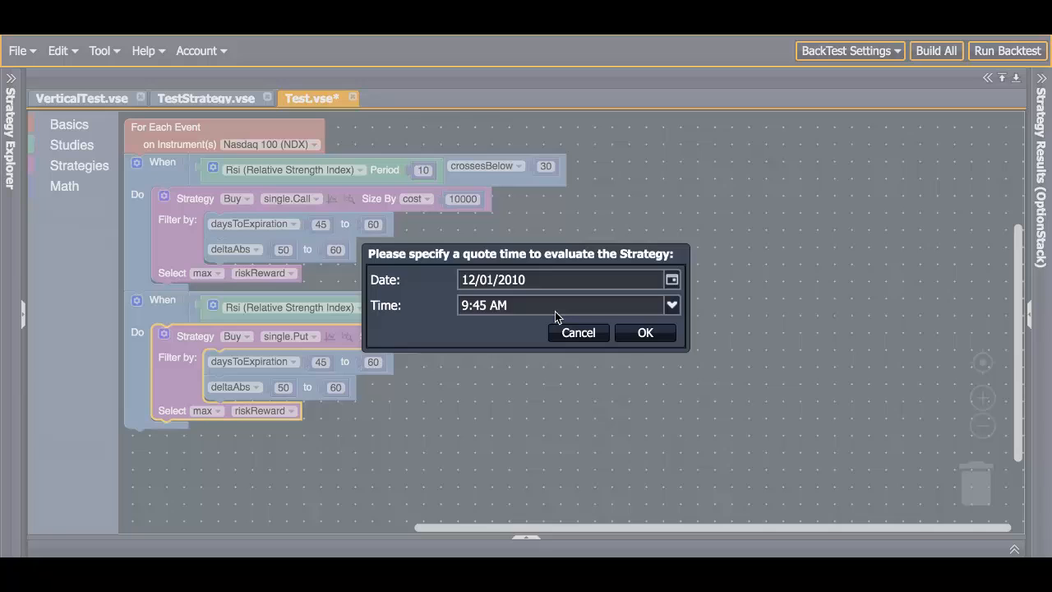
- Evaluate the put rule at the sample quote date and close the preview panel
click(644, 332)
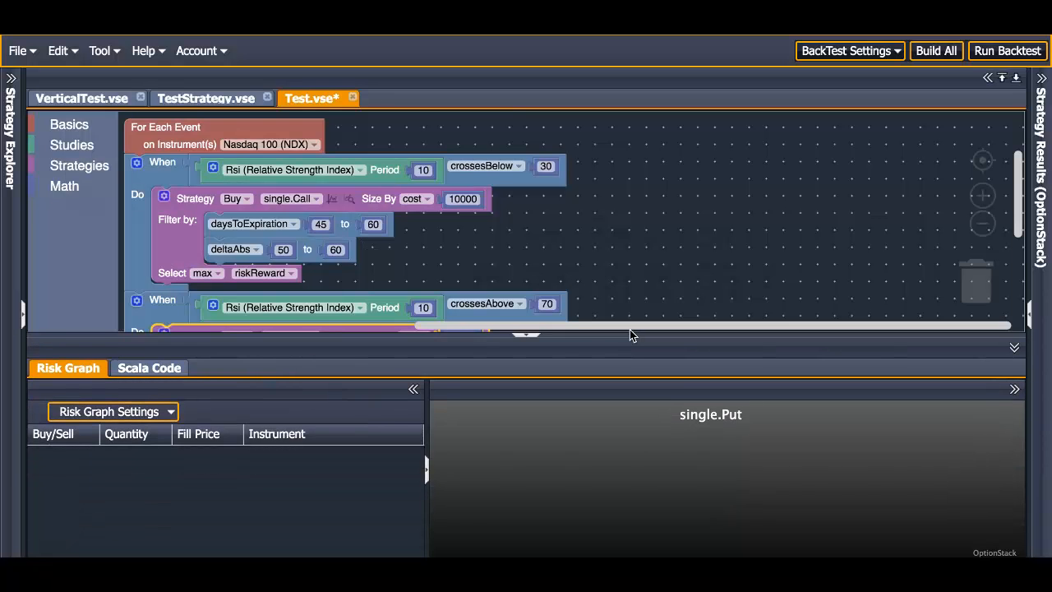
click(1007, 49)
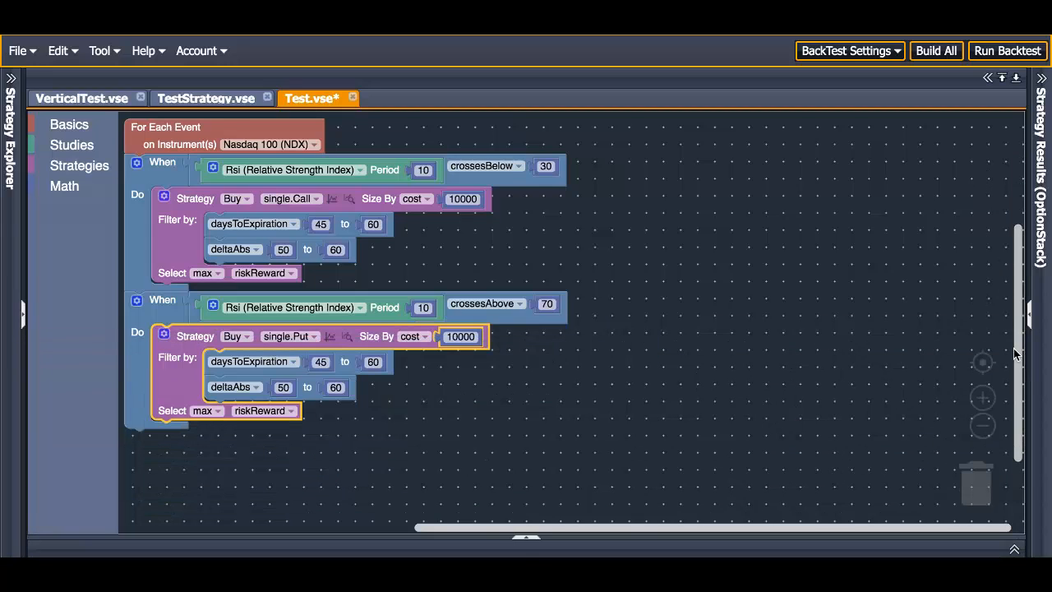
mouse_move(618, 368)
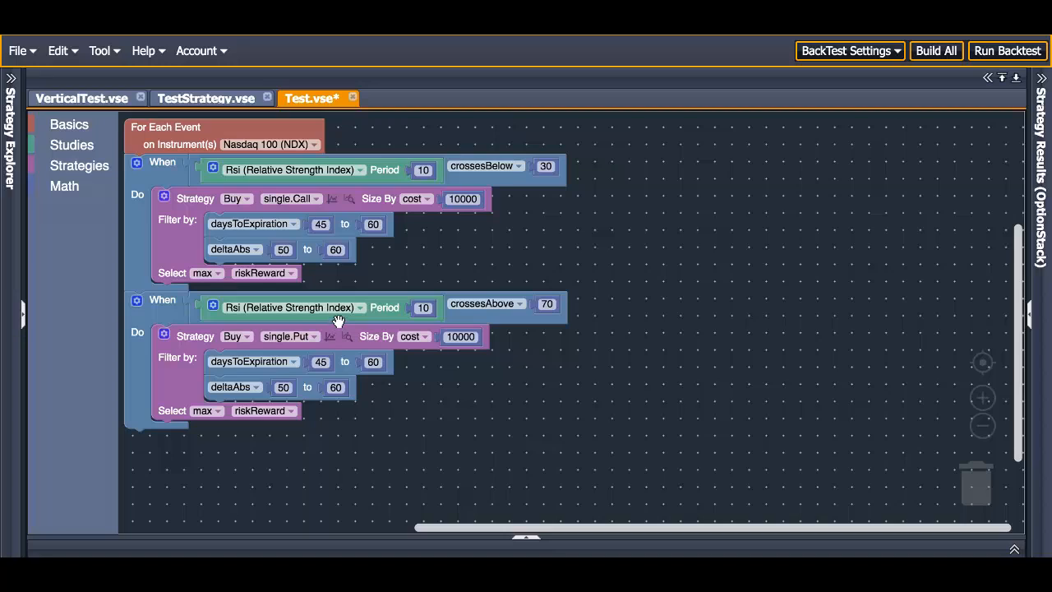
mouse_move(328, 194)
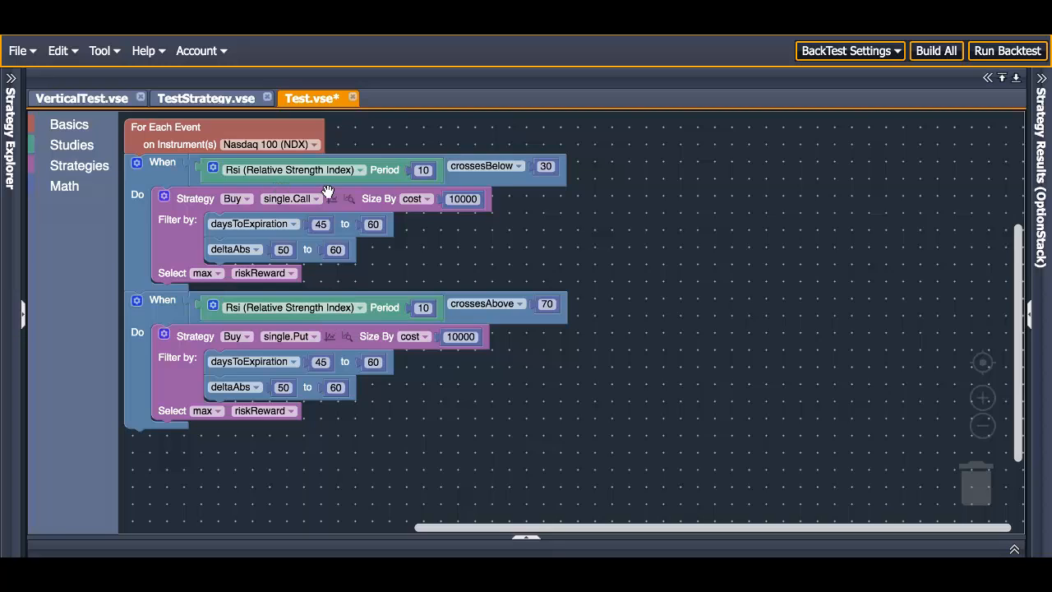
mouse_move(976, 94)
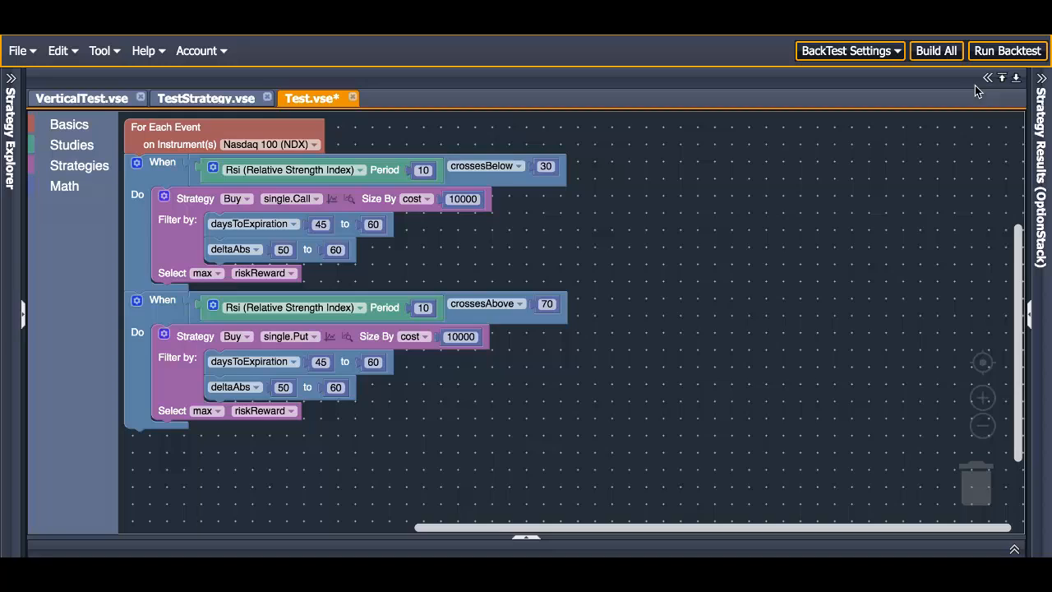
mouse_move(989, 54)
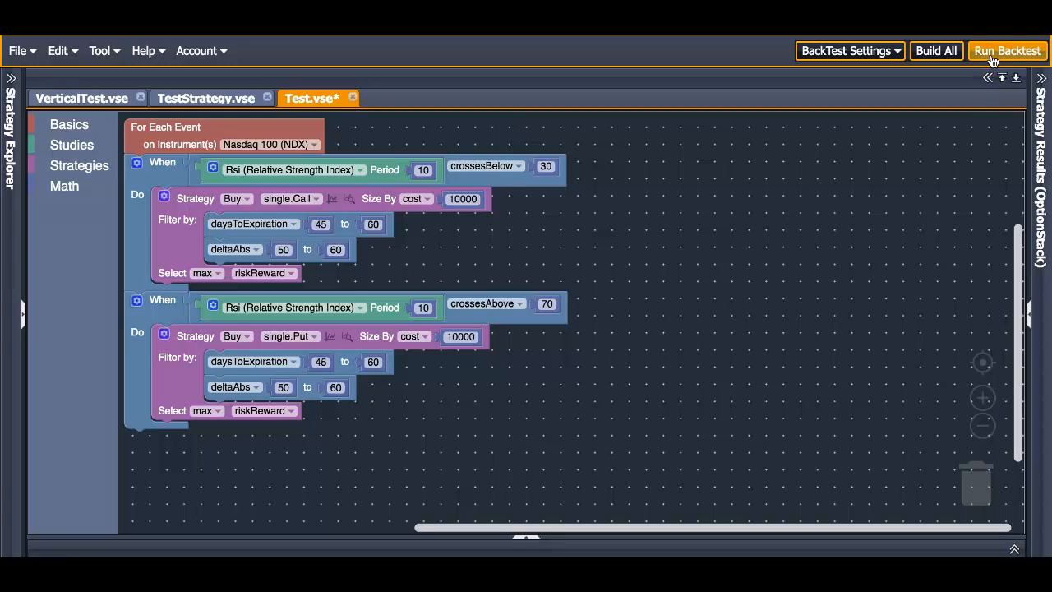
- Run the backtest of the two-rule RSI call/put strategy
click(1006, 50)
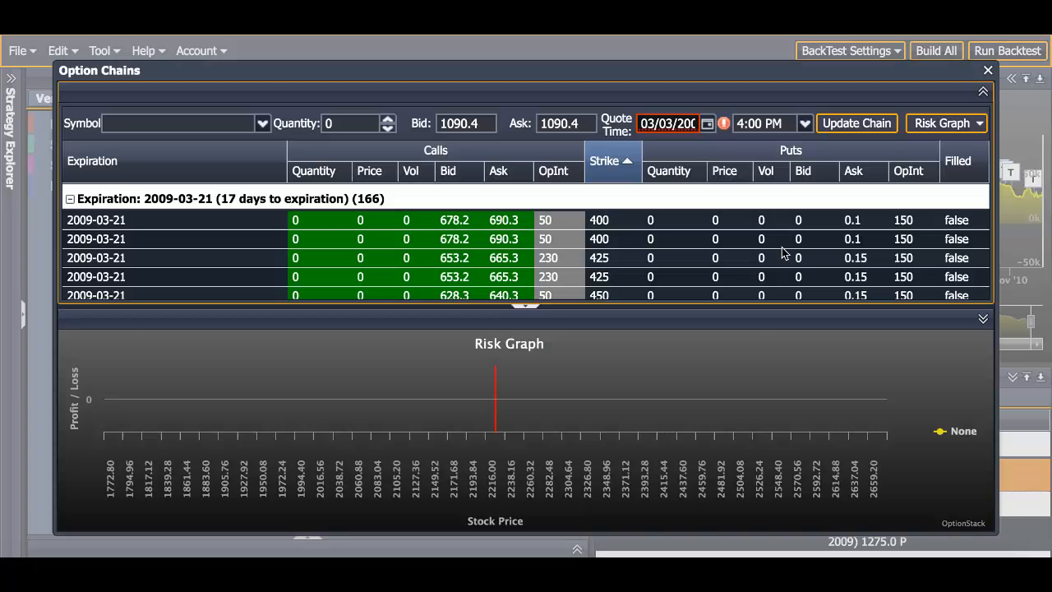
mouse_move(951, 178)
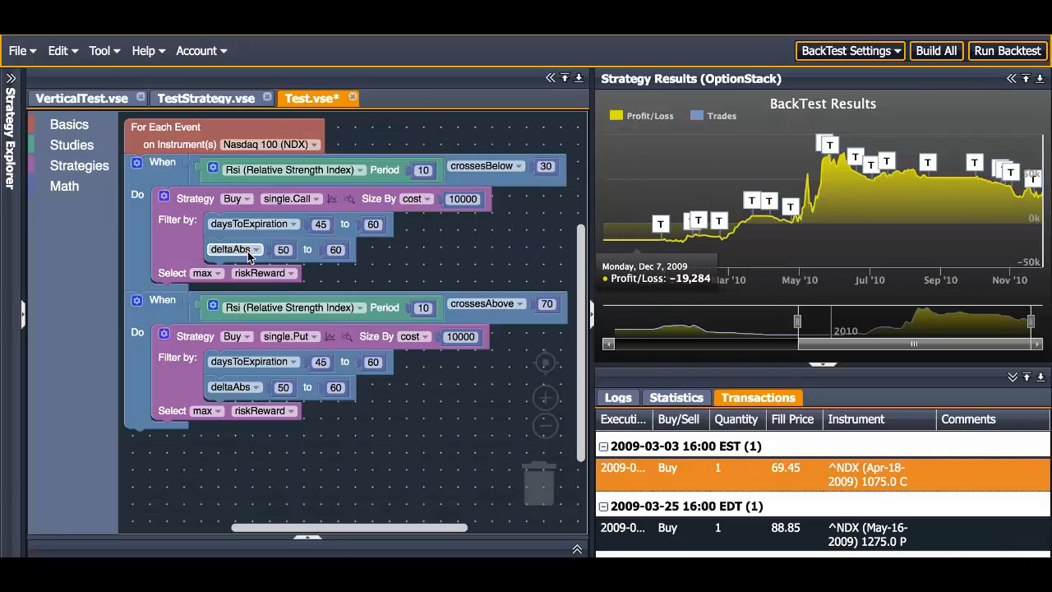
- Narrow deltaAbs to 30–40 for calls and 24–40 for puts and rerun the backtest
click(282, 250)
text(30)
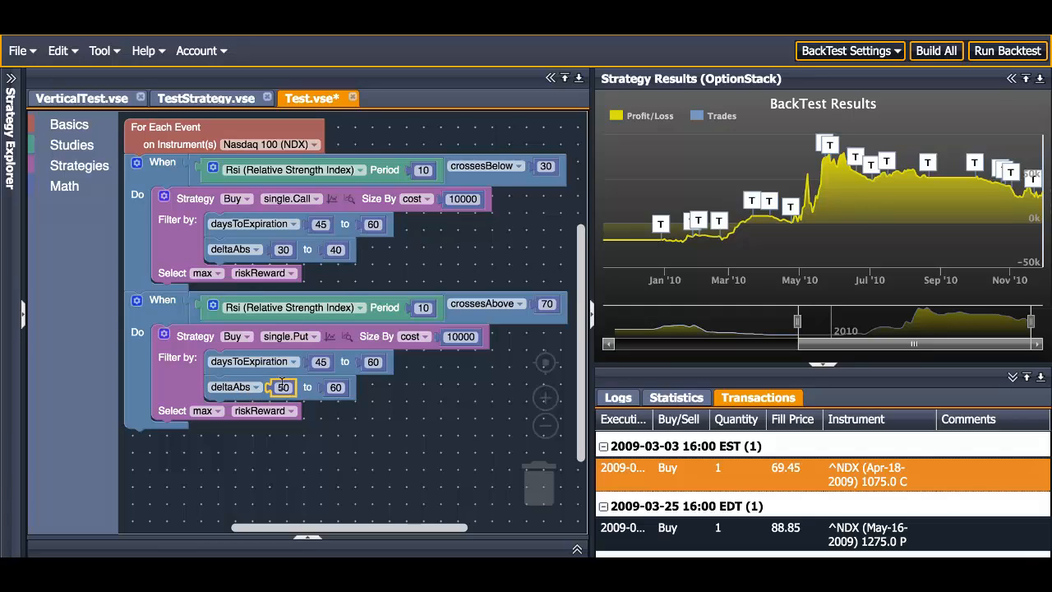
text(24)
click(336, 386)
text(40)
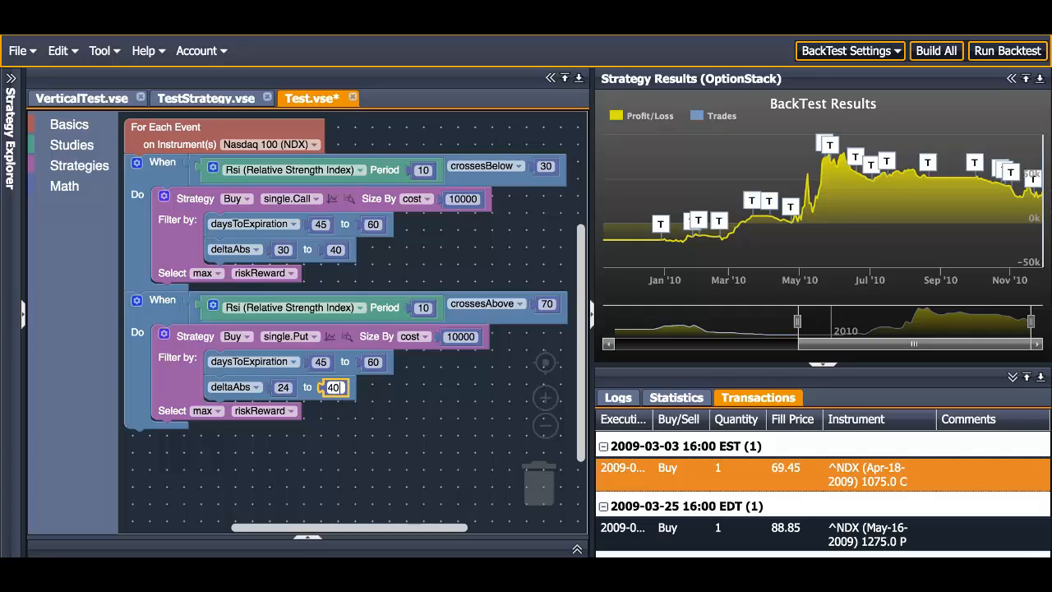
click(1006, 50)
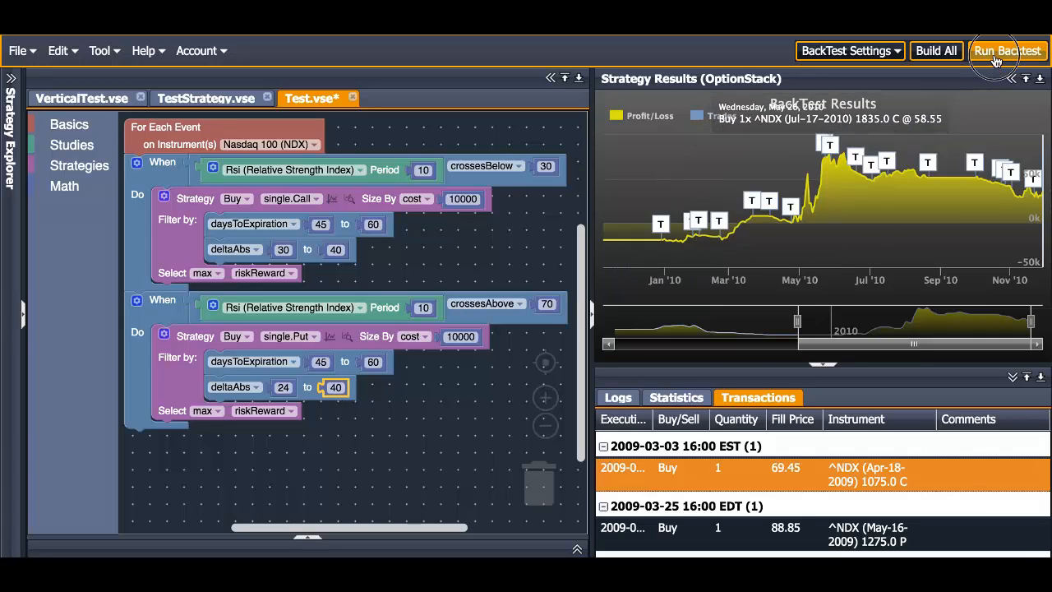
click(1008, 49)
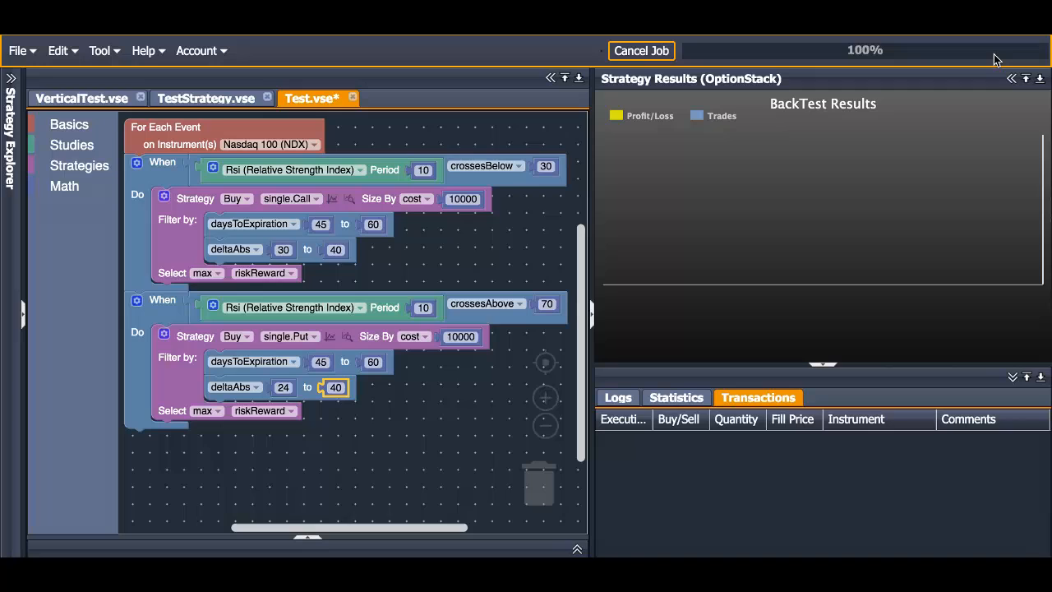